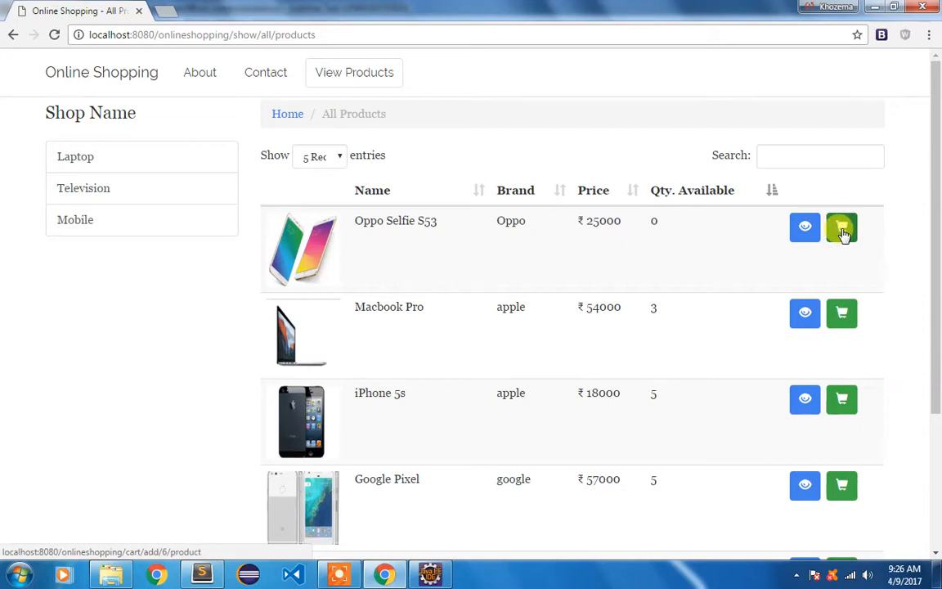
pyautogui.moveTo(804, 228)
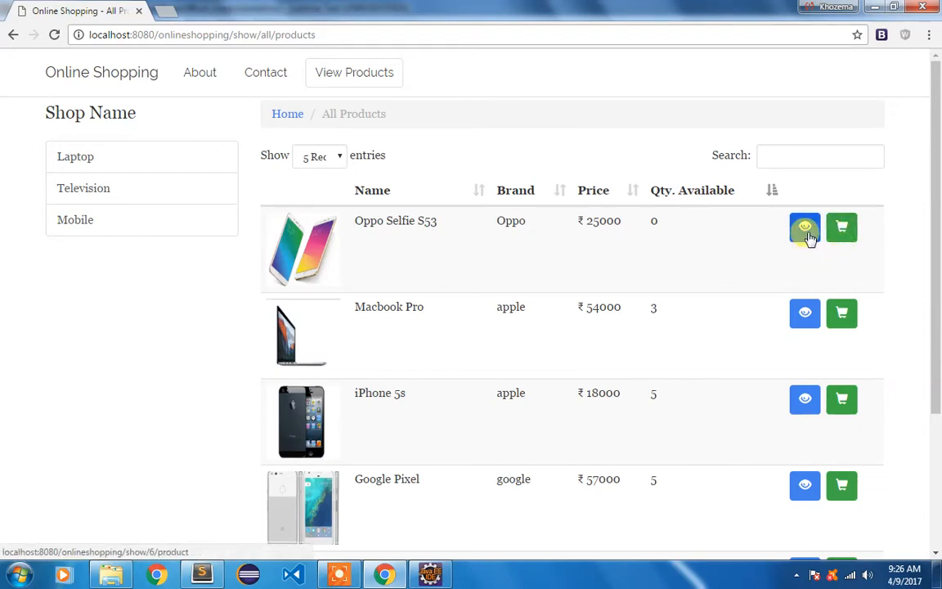
# Step: View the Oppo Selfie S53 details page showing zero stock, then return to the Eclipse project
pyautogui.click(805, 227)
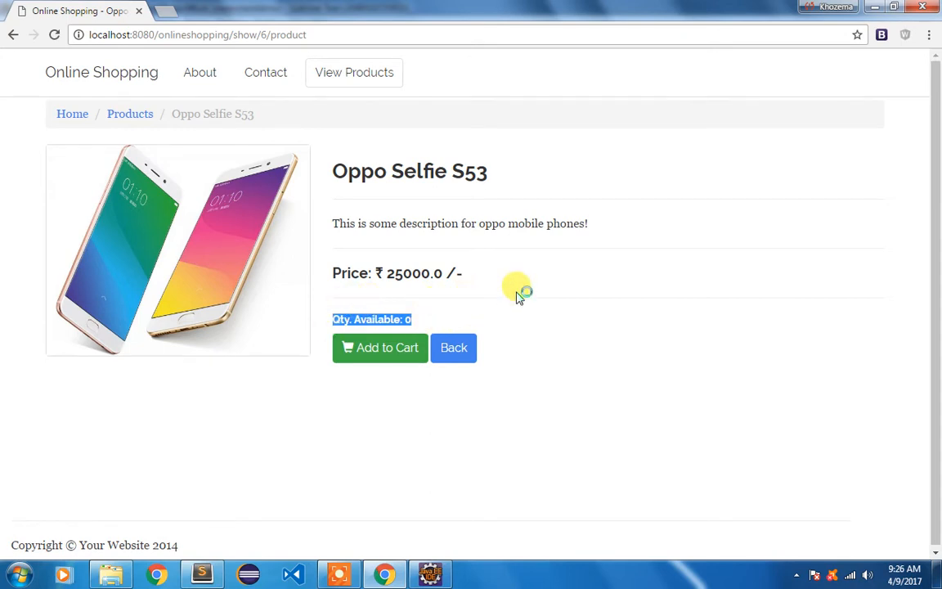
pyautogui.moveTo(412, 398)
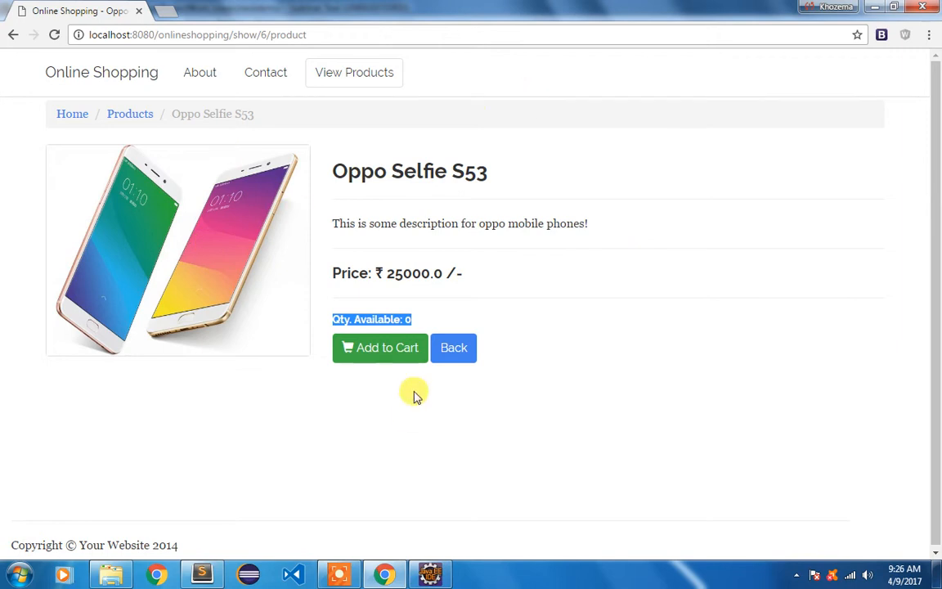
pyautogui.moveTo(401, 384)
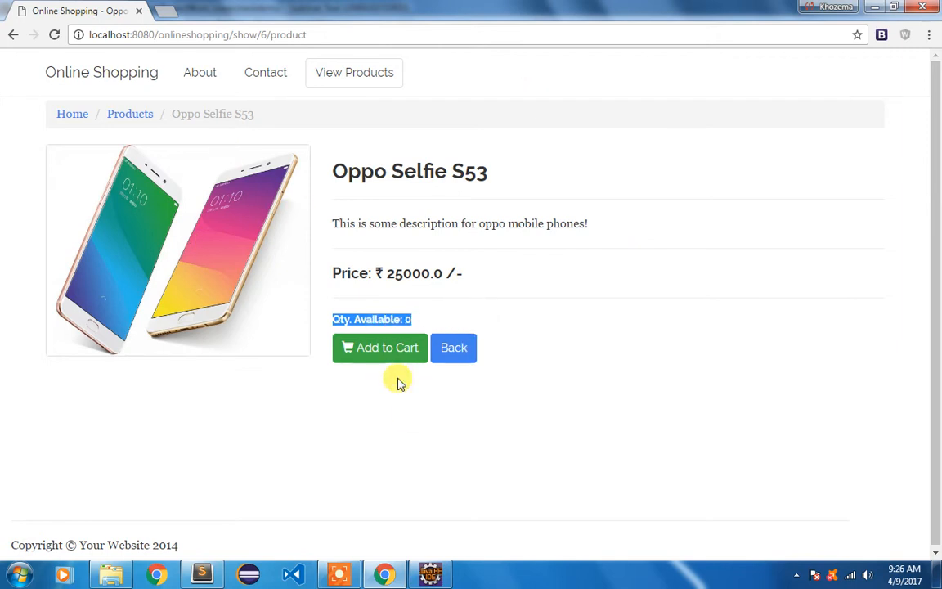
pyautogui.click(199, 573)
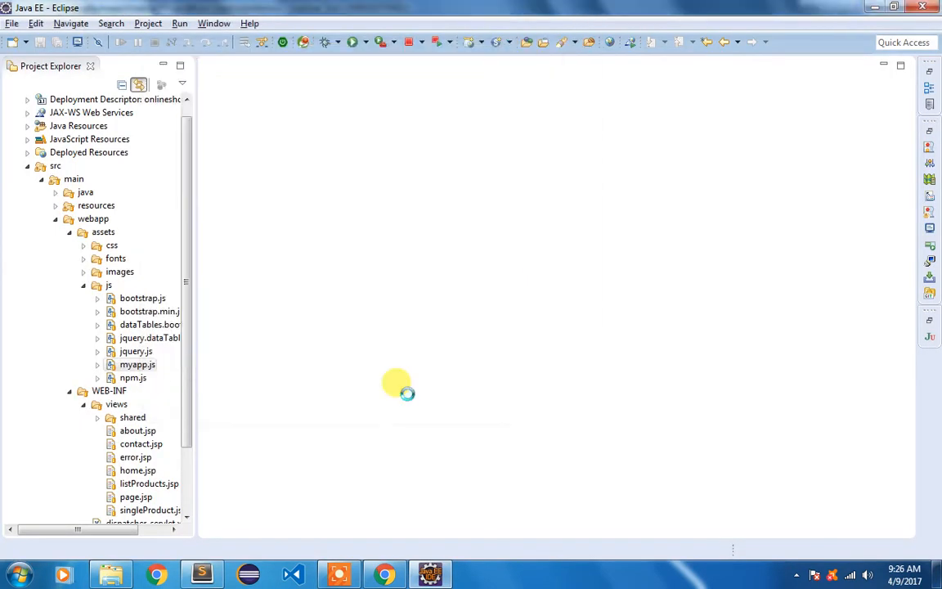
# Step: In singleProduct.jsp, start a c:choose with a c:when testing product.quantity < 1
pyautogui.doubleClick(151, 511)
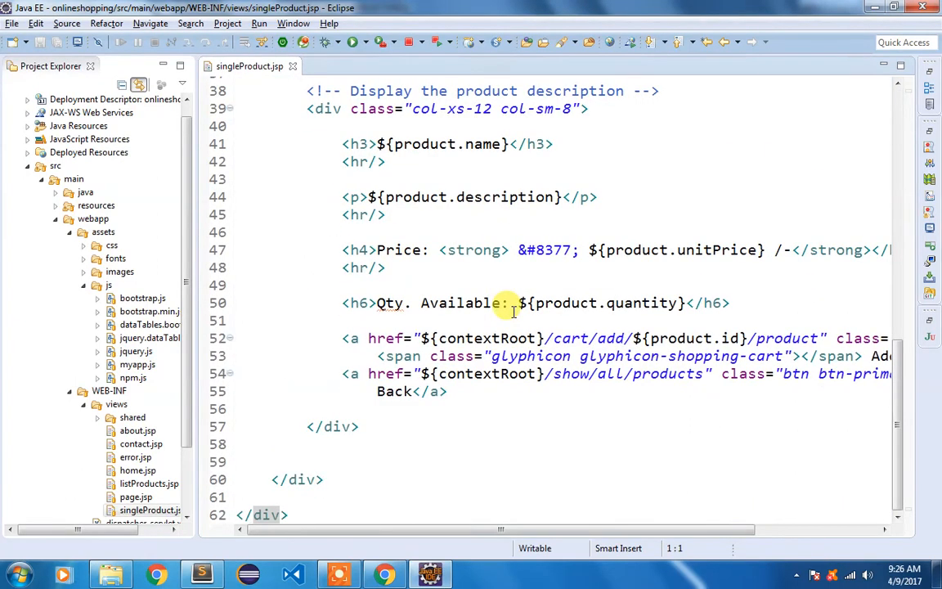
pyautogui.moveTo(732, 295)
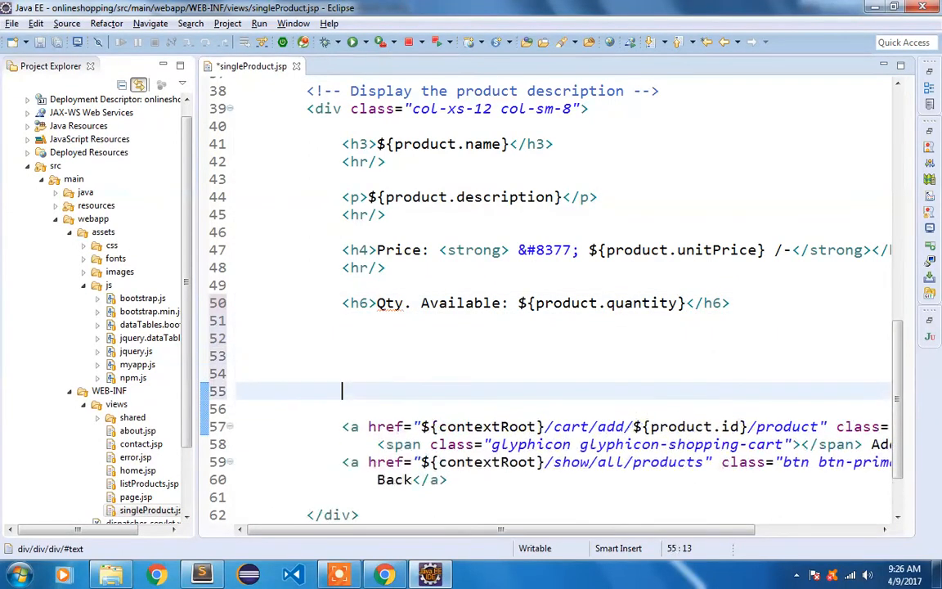
pyautogui.write('<')
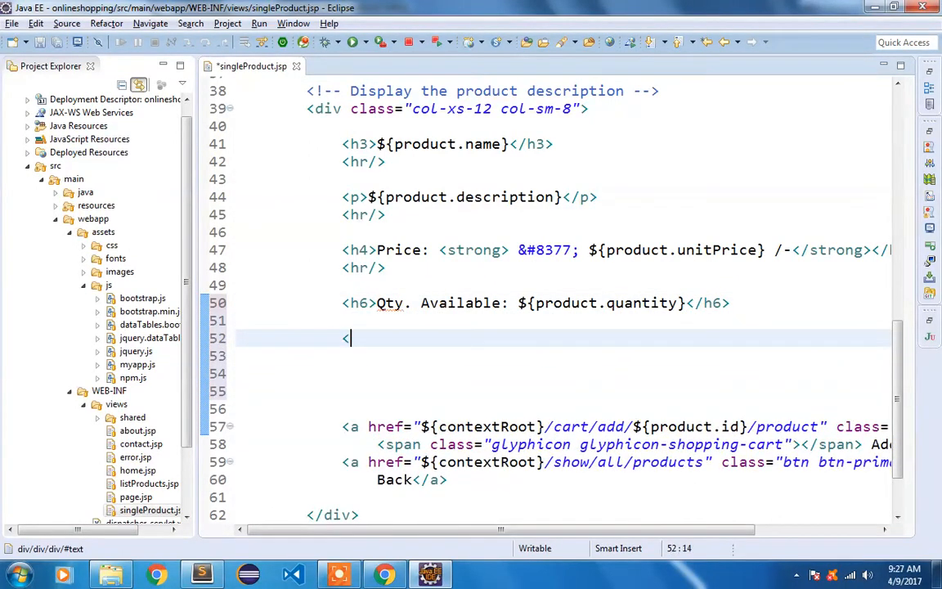
pyautogui.write('c:choose>')
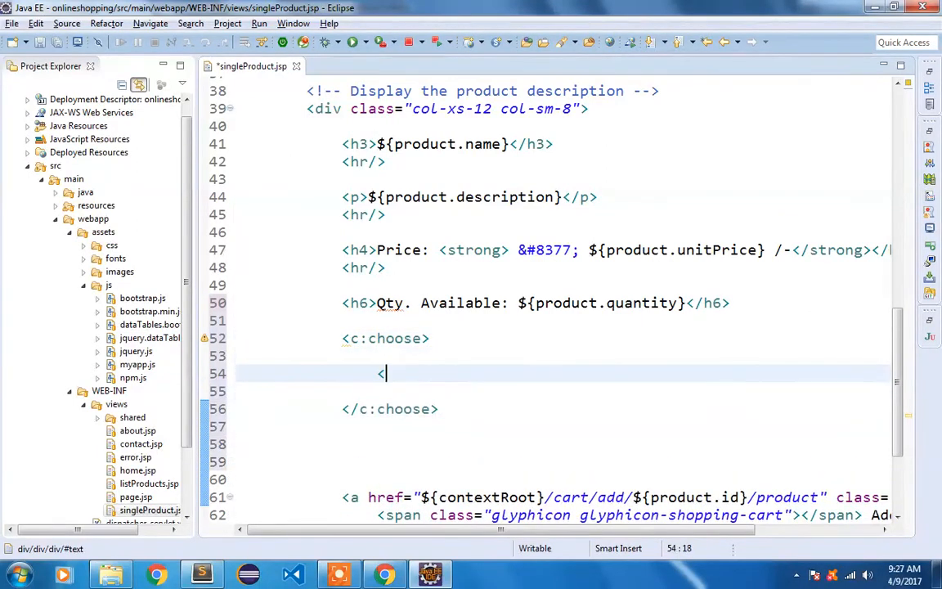
pyautogui.write('<c:when></c:when>')
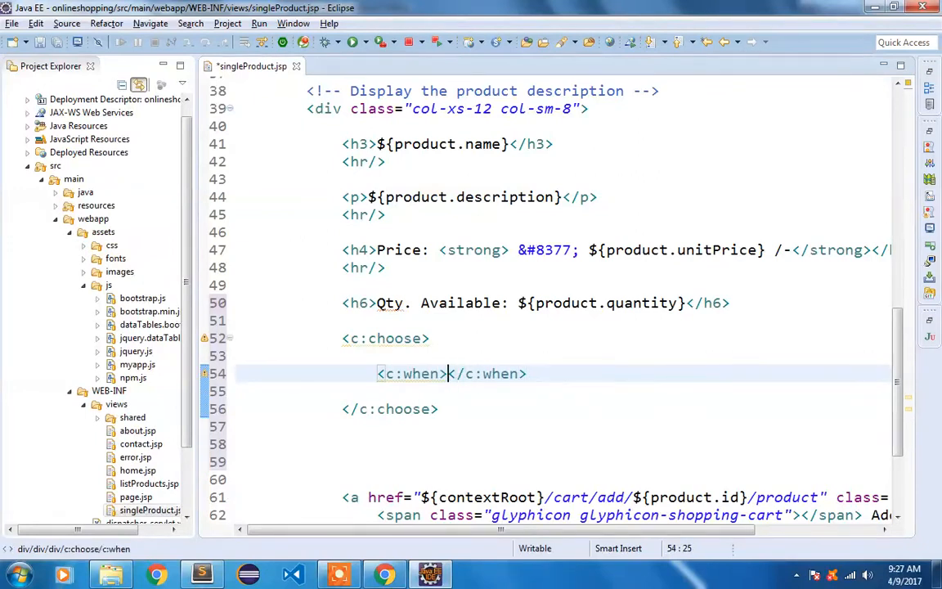
pyautogui.write('test="$')
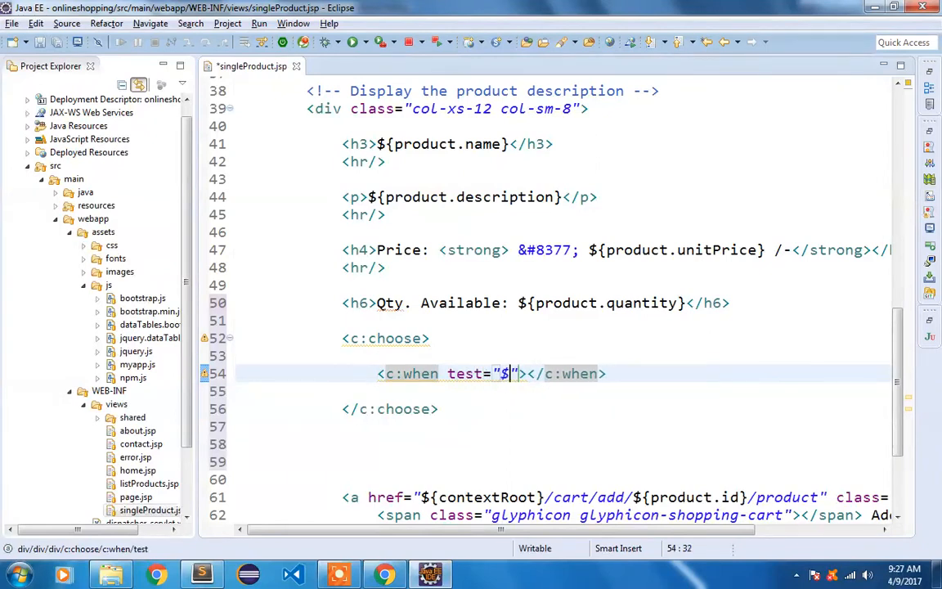
pyautogui.write('product.quantity  }')
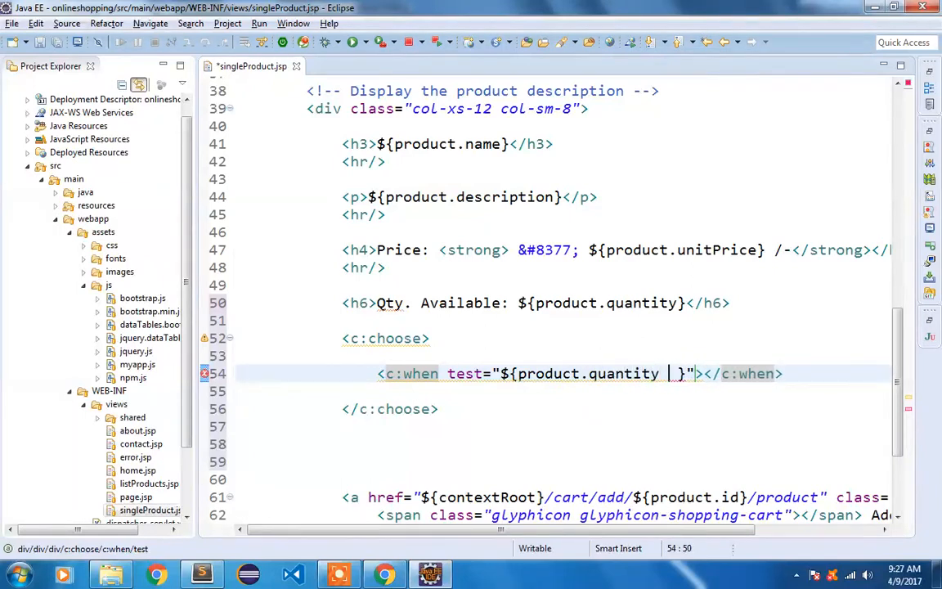
pyautogui.write('< 1')
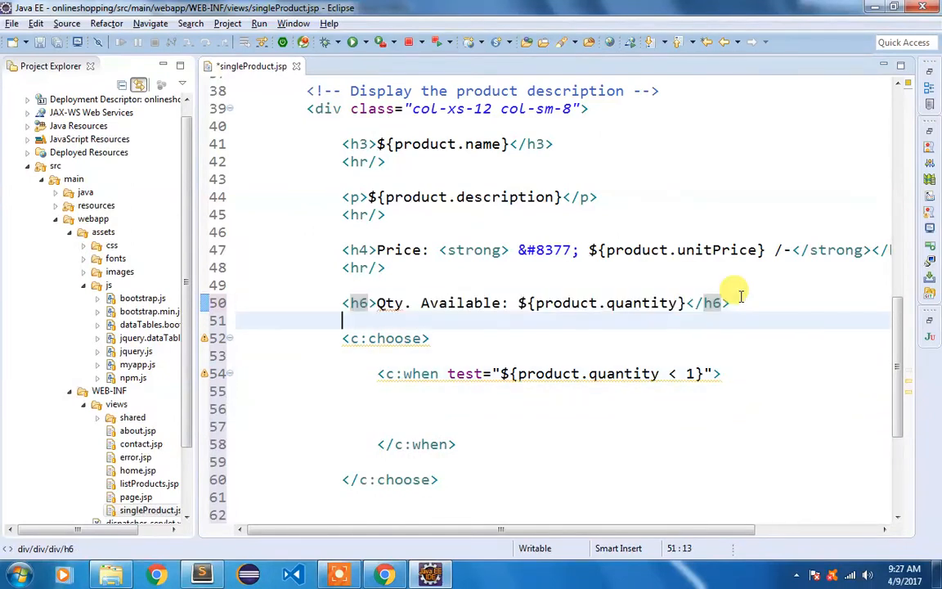
# Step: Inside that branch, add an h6 with a red span reading 'Out of Stock!'
pyautogui.write('<h6>Qty. Available: ${product.quantity}</h6>')
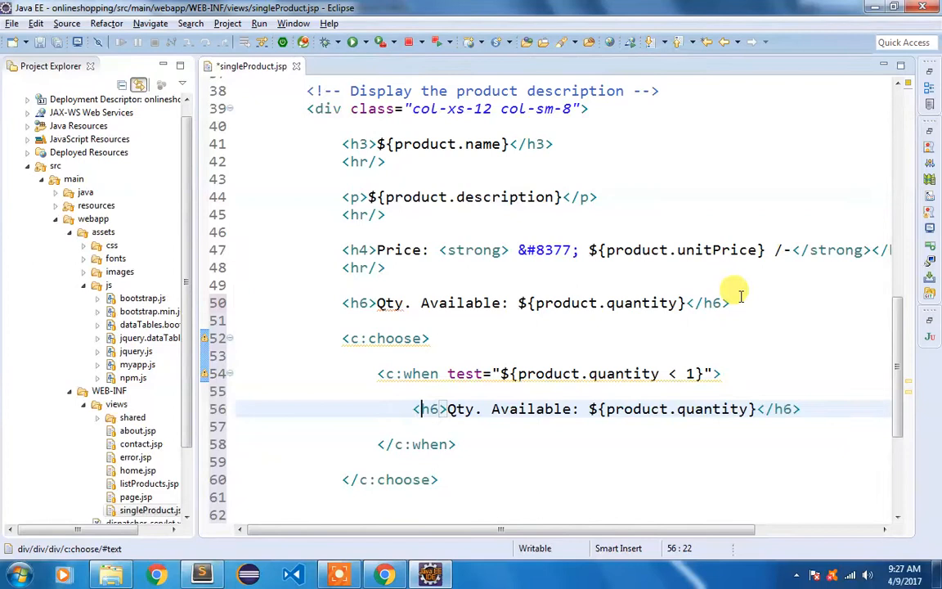
pyautogui.doubleClick(628, 409)
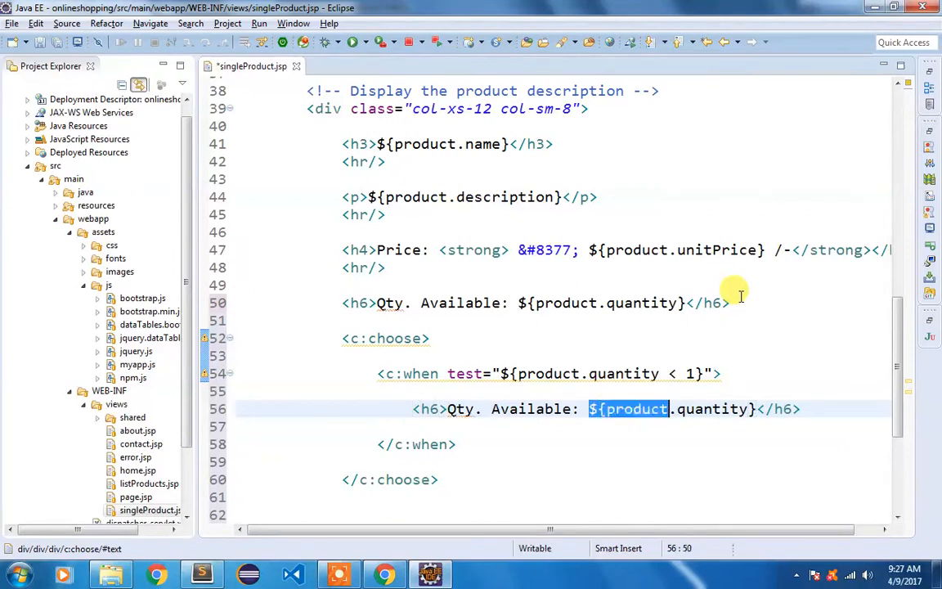
pyautogui.press('Delete')
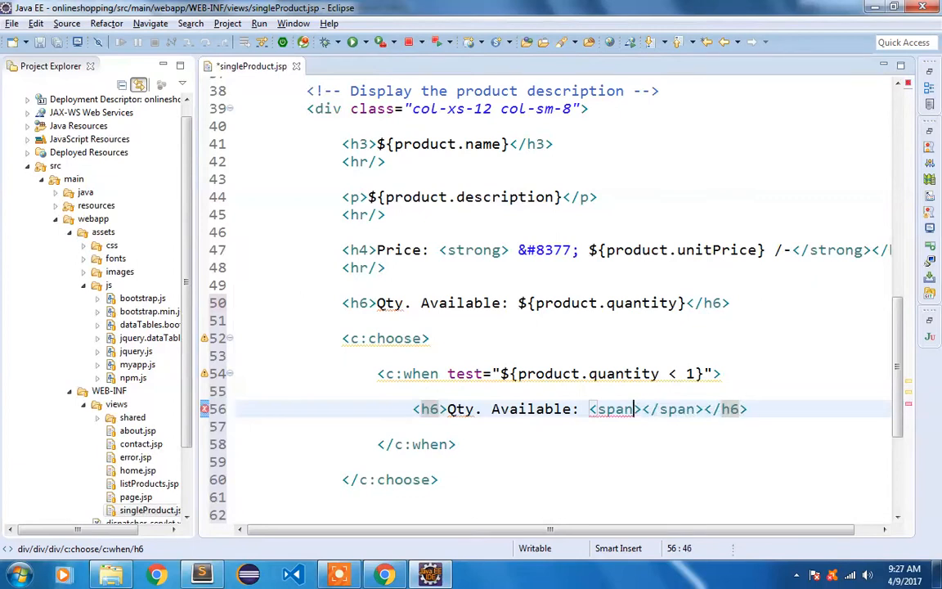
pyautogui.write('color=')
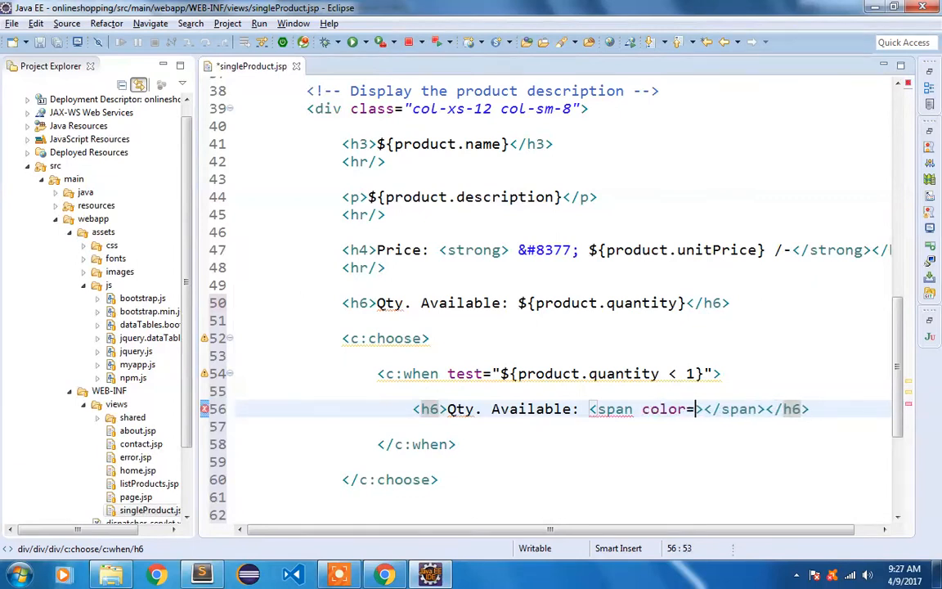
pyautogui.write('"red">Out of Stoc')
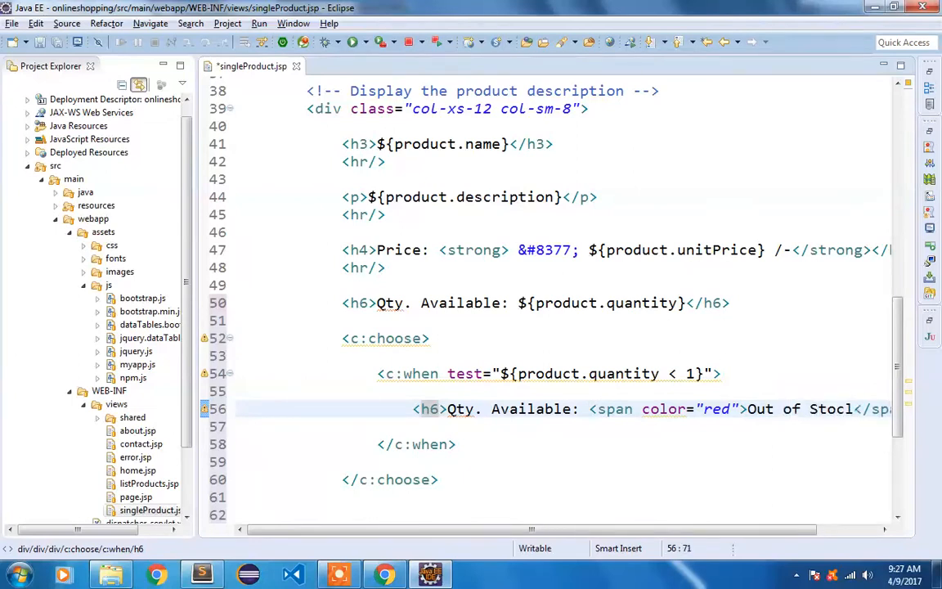
pyautogui.write('k!')
pyautogui.click(562, 463)
pyautogui.write('<')
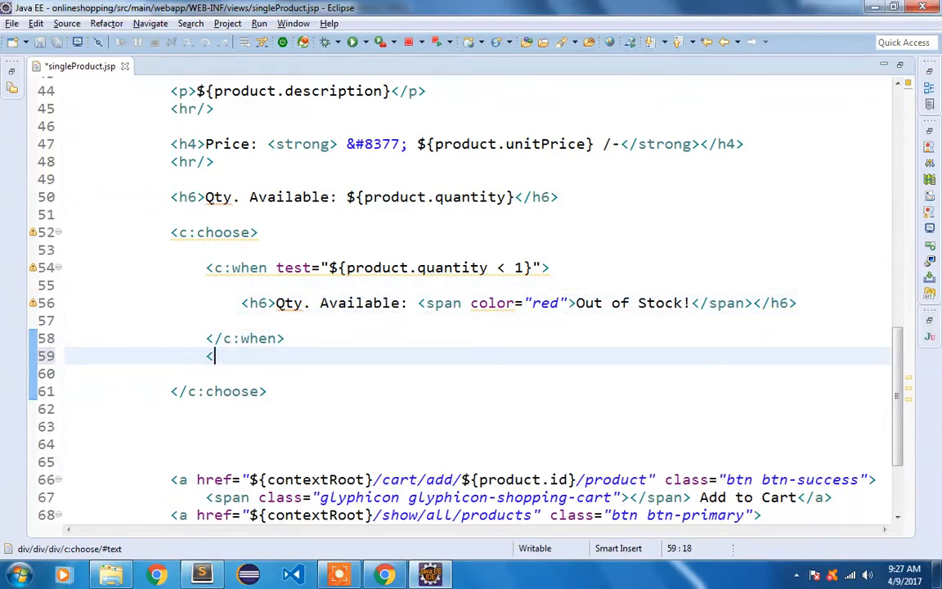
# Step: Add a c:otherwise branch showing Qty. Available with product.quantity
pyautogui.write('c:o')
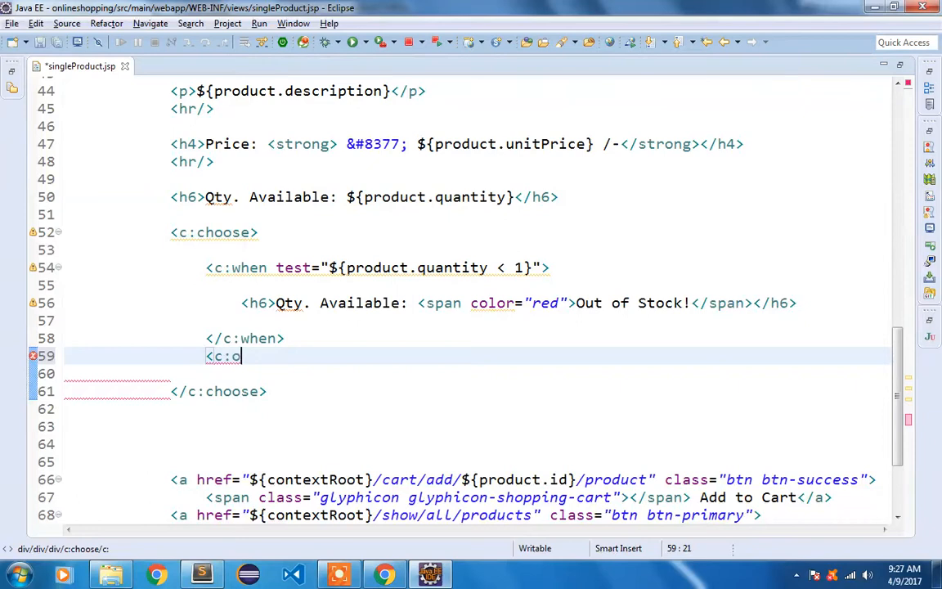
pyautogui.write('therwise>')
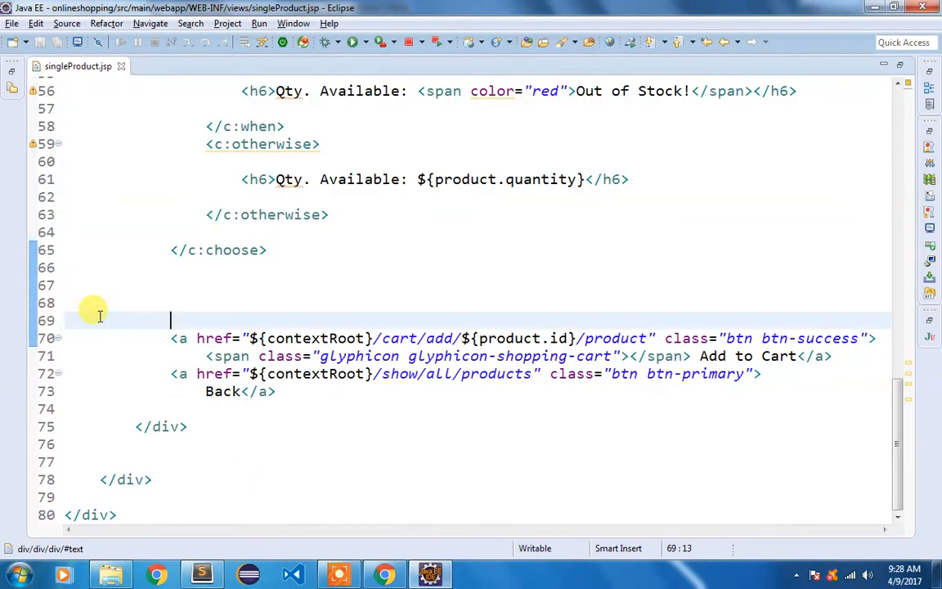
# Step: In the quantity<1 branch, set the cart link href to javascript:void(0) with the 'disabled' class
pyautogui.press('enter')
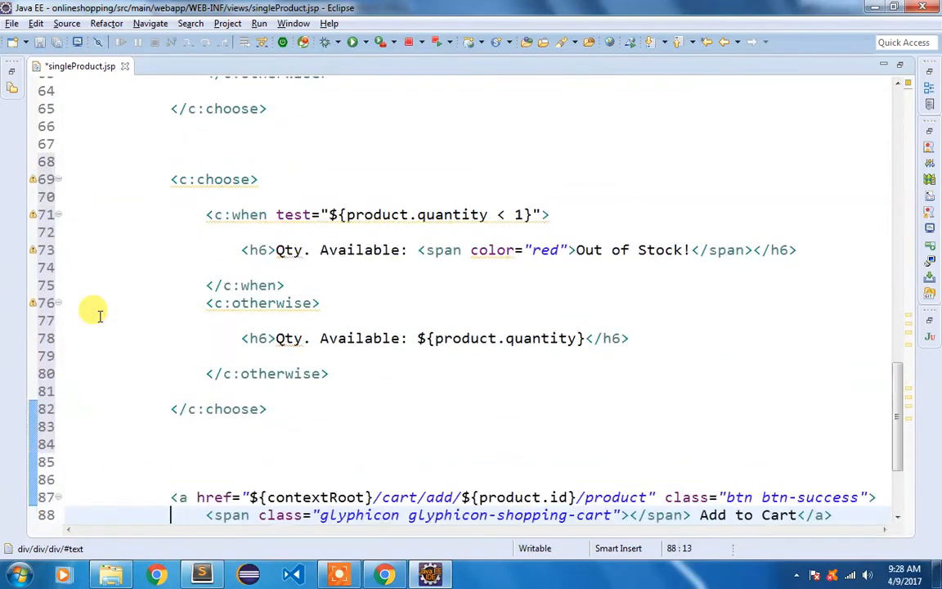
pyautogui.scroll(-3)
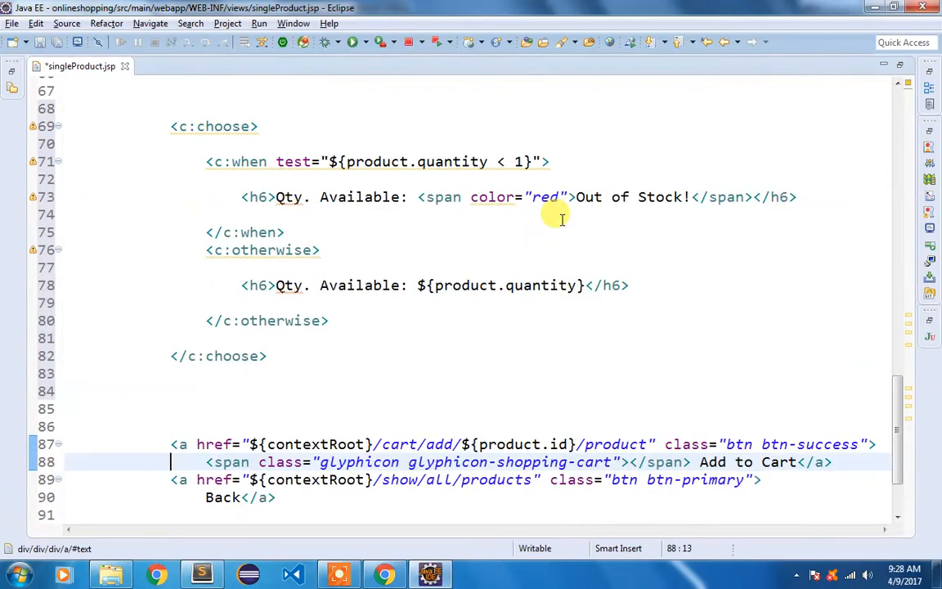
pyautogui.moveTo(369, 309)
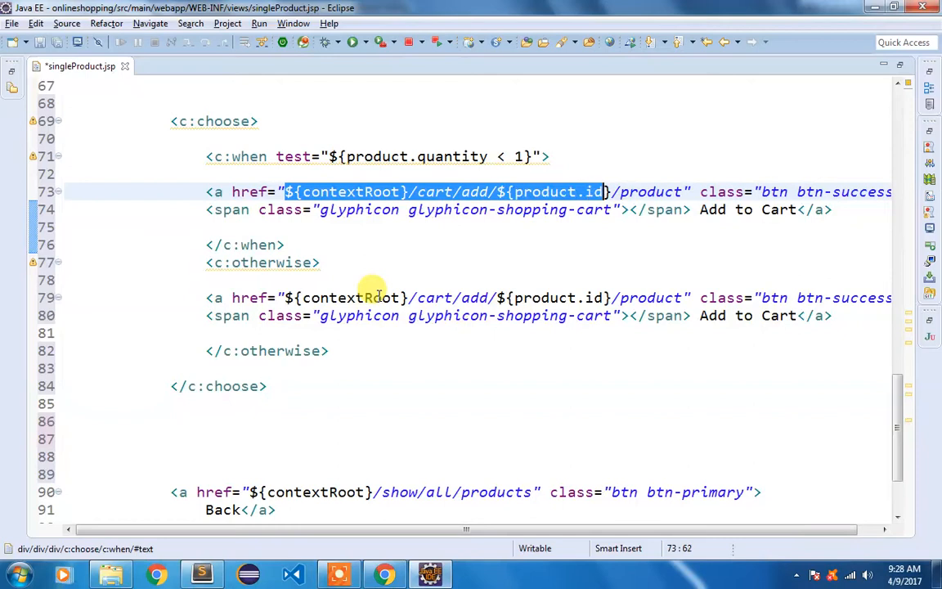
pyautogui.press('Delete')
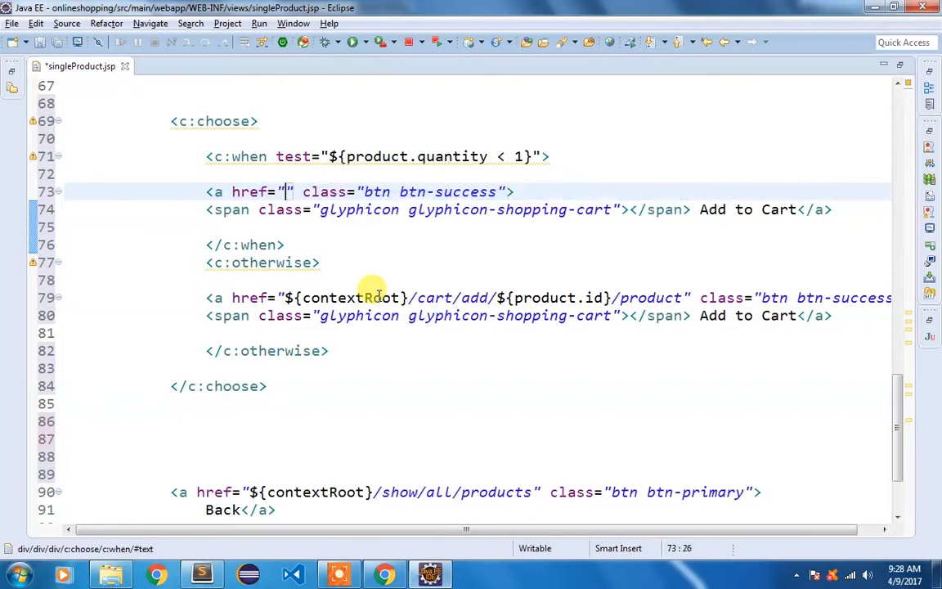
pyautogui.write('javascript')
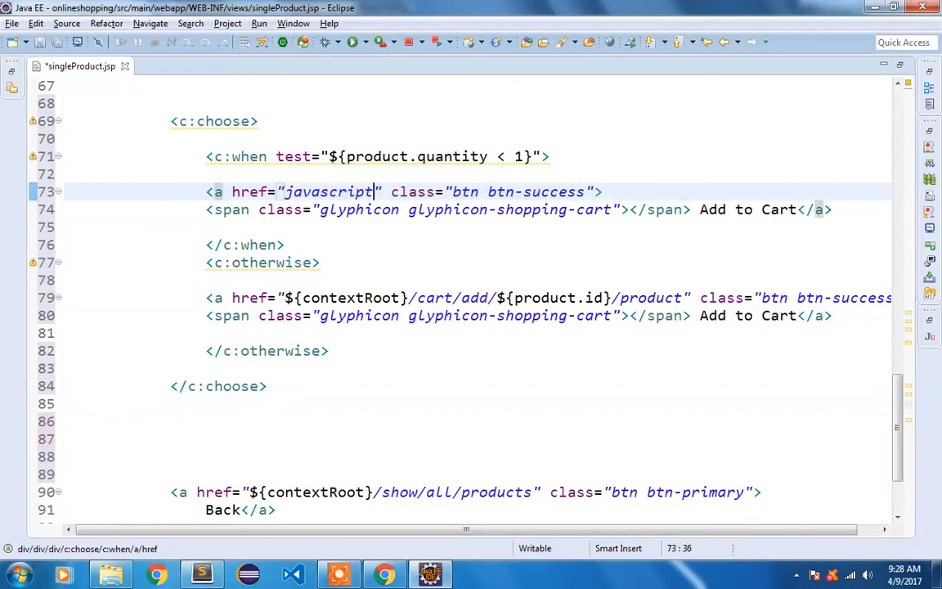
pyautogui.write(':void(0)')
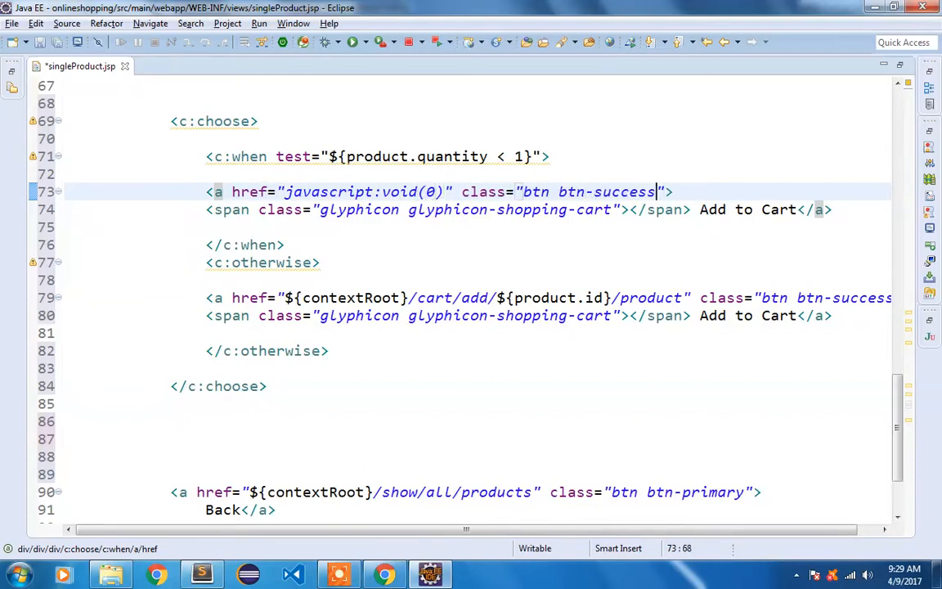
pyautogui.write('disabled')
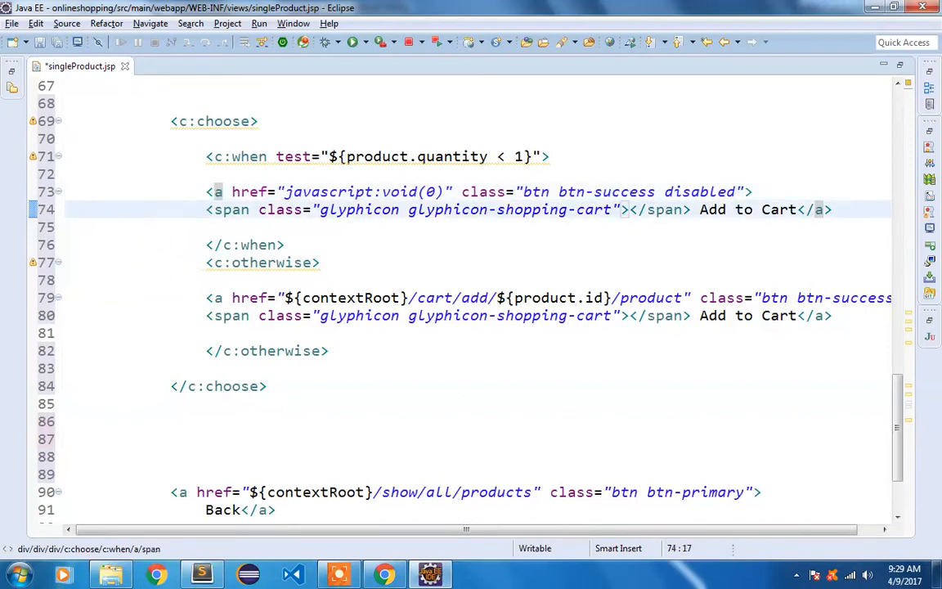
# Step: Wrap the Add to Cart label in strike-through tags
pyautogui.write('<strike>')
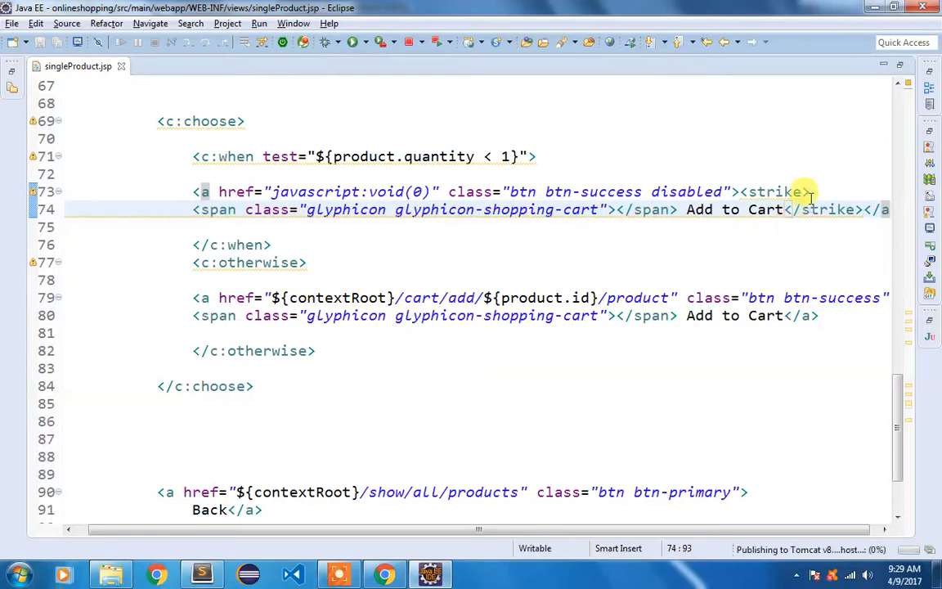
pyautogui.write('th')
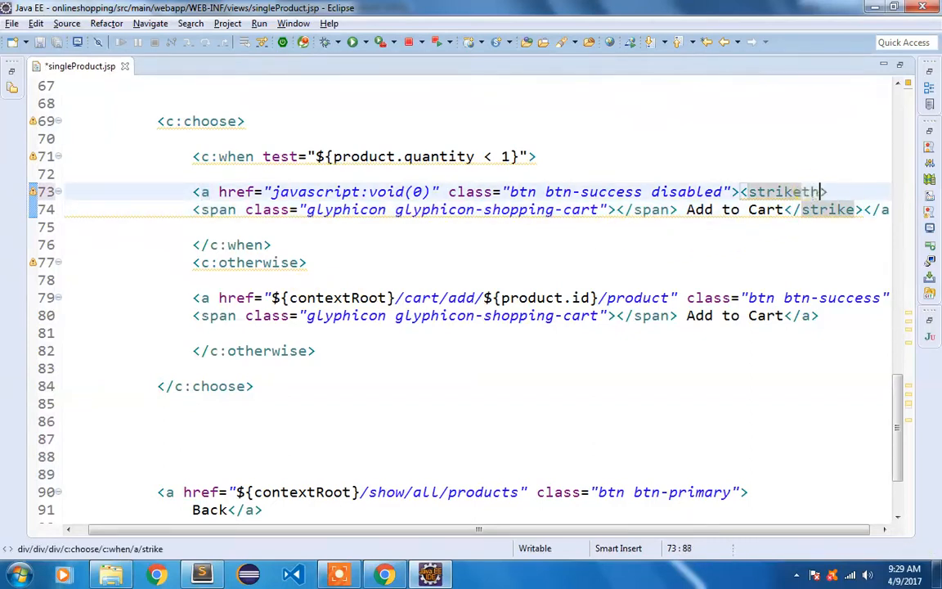
pyautogui.write('rough')
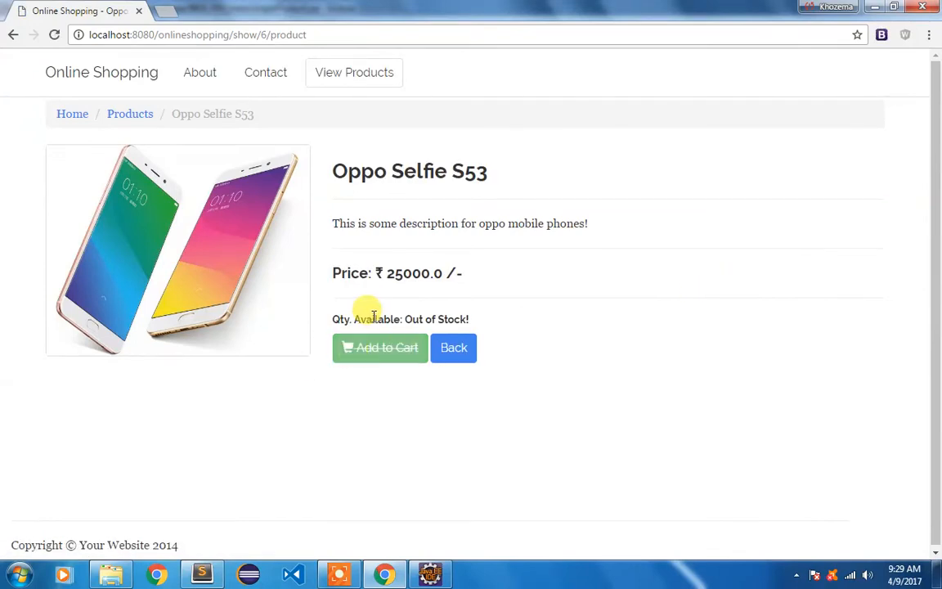
# Step: Select the Out of Stock! message on the refreshed Oppo Selfie S53 page
pyautogui.doubleClick(435, 319)
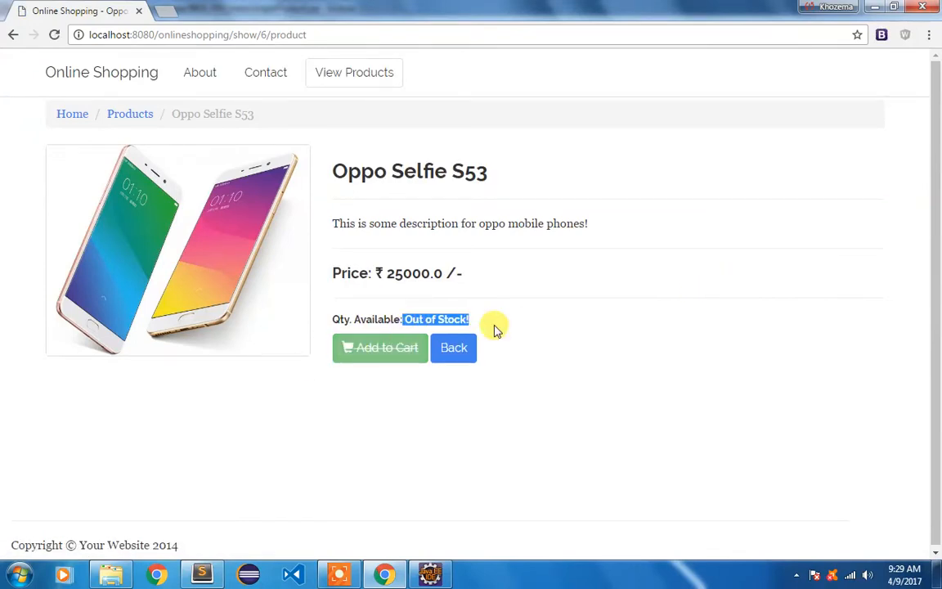
pyautogui.moveTo(379, 347)
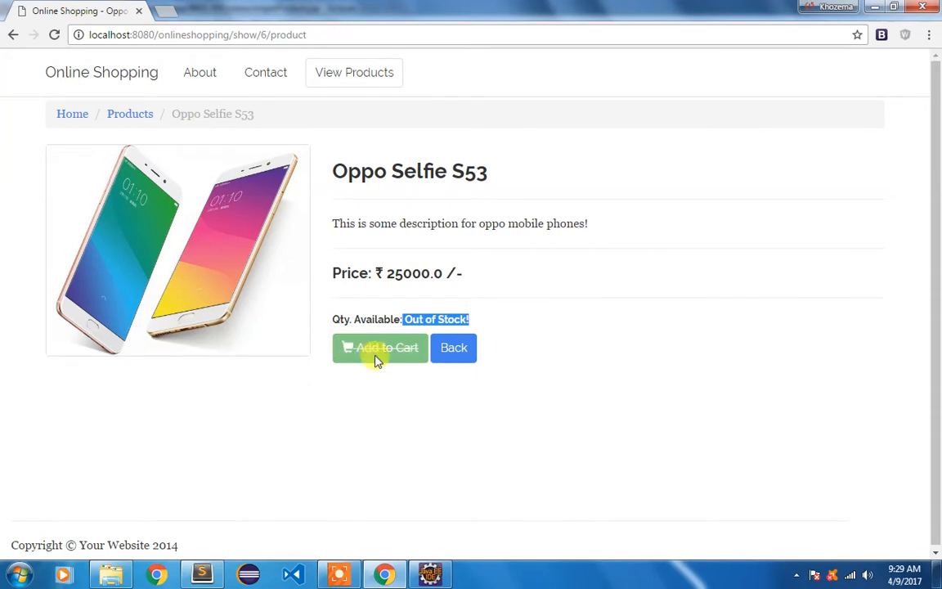
pyautogui.moveTo(418, 357)
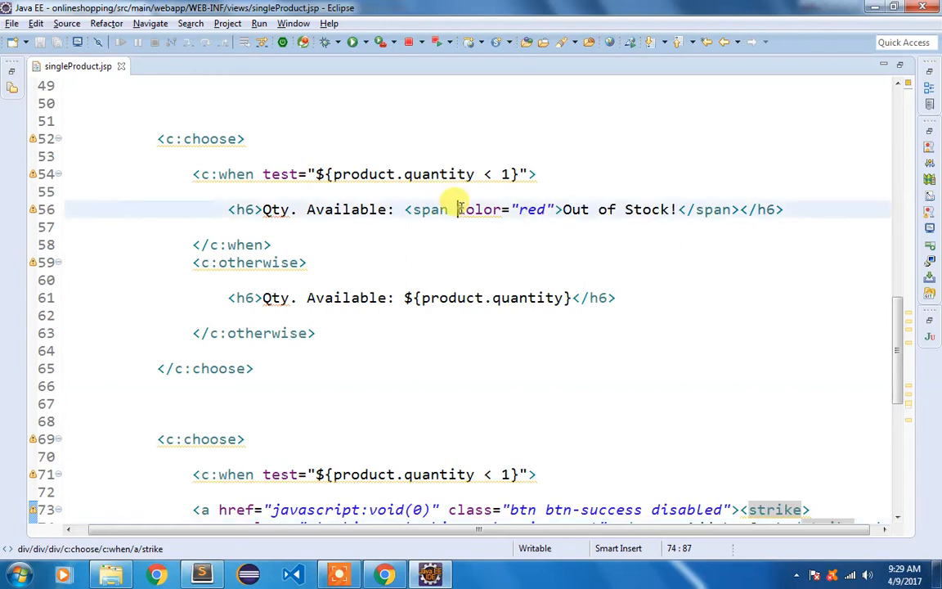
# Step: Replace the span's color attribute with style="color:red" and save
pyautogui.write('style')
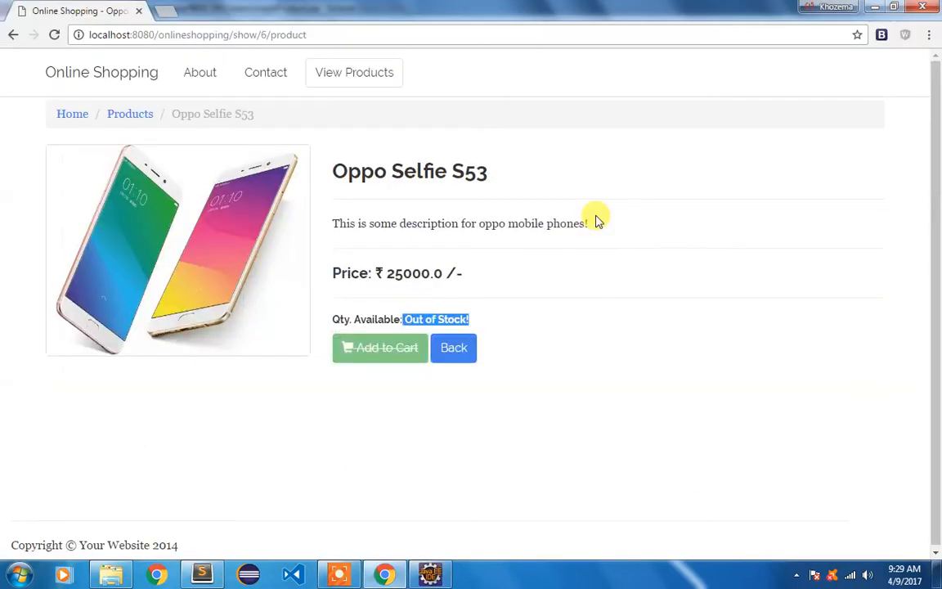
pyautogui.moveTo(445, 190)
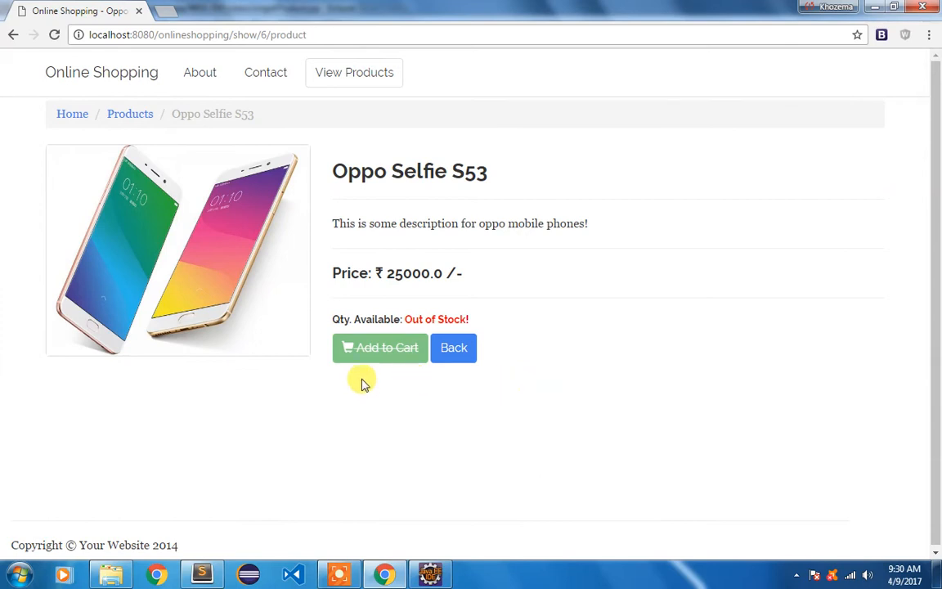
pyautogui.moveTo(317, 222)
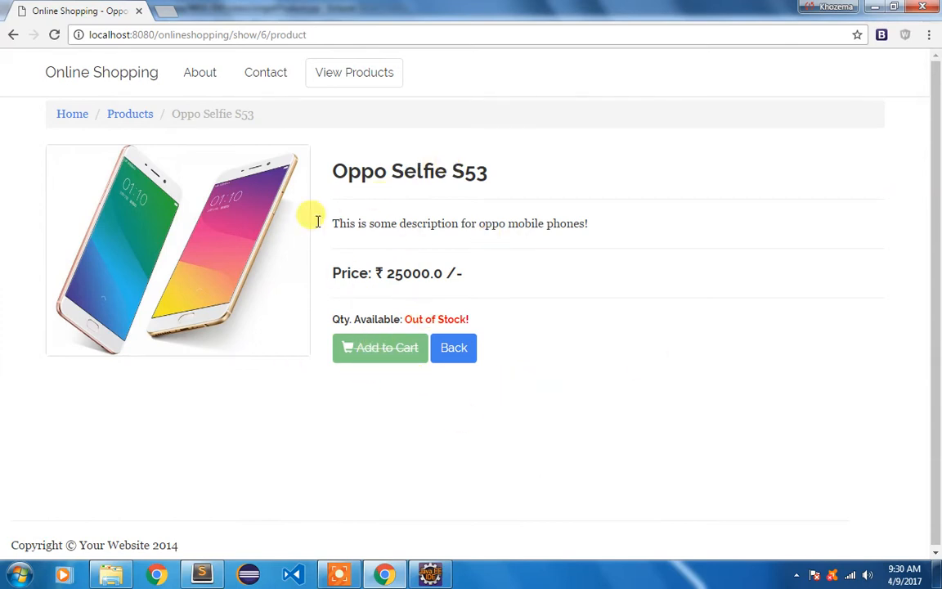
pyautogui.moveTo(307, 319)
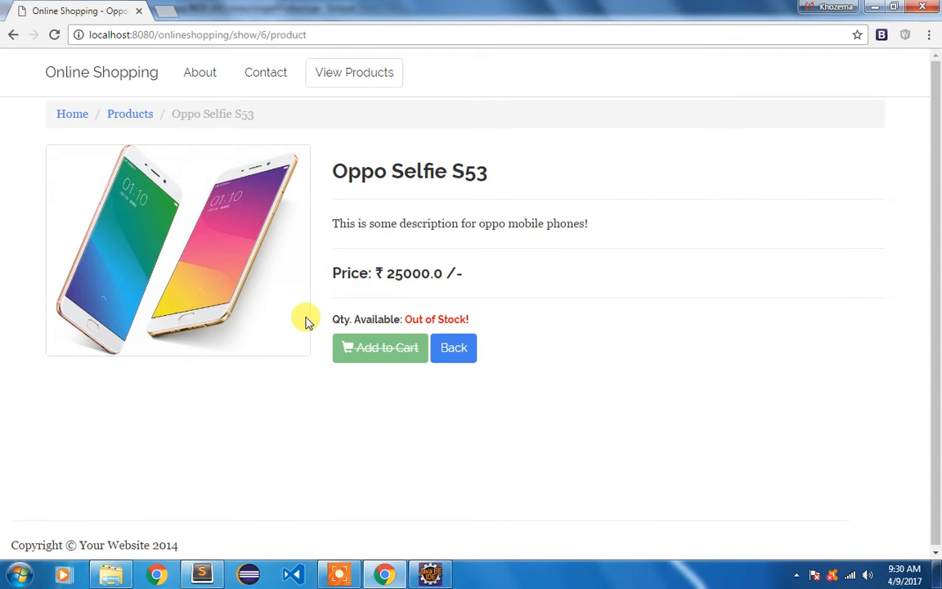
# Step: Go to View Products and scroll to the Oppo Selfie S53 row with quantity 0
pyautogui.click(353, 72)
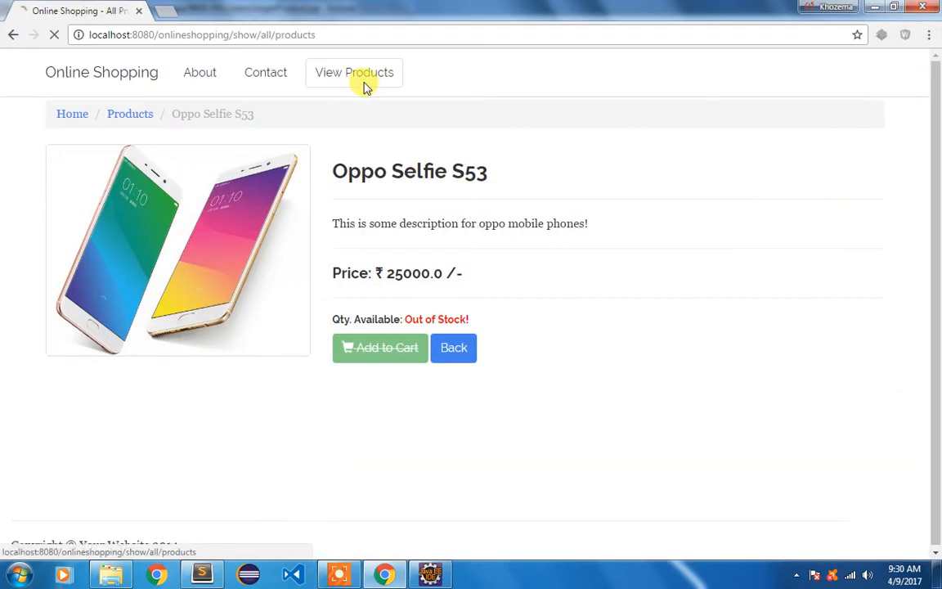
pyautogui.click(353, 72)
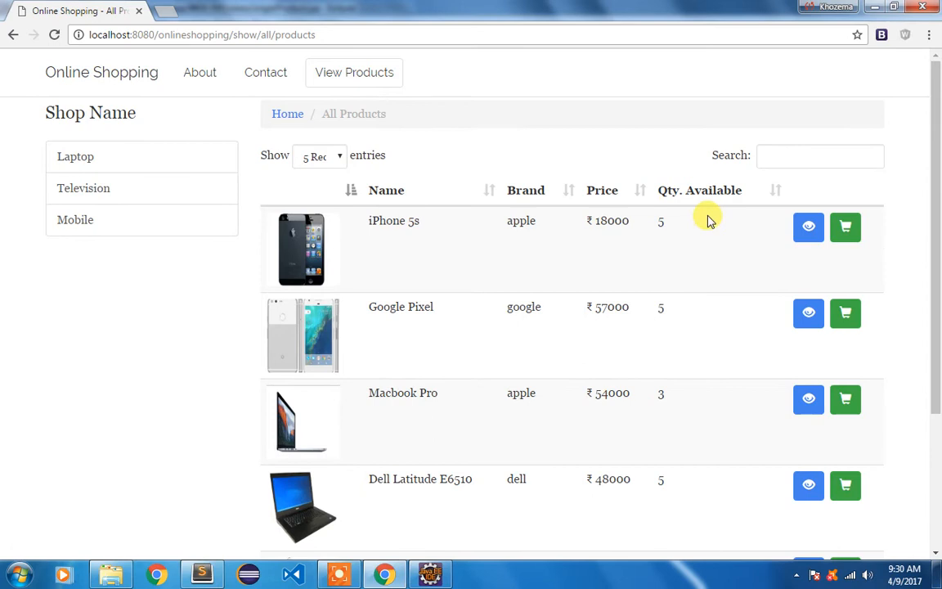
pyautogui.scroll(-3)
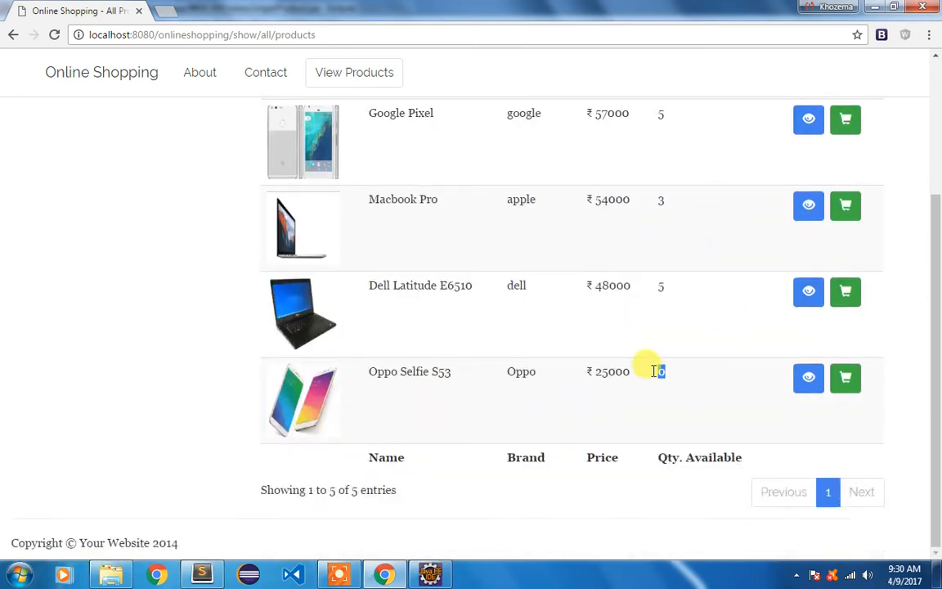
pyautogui.moveTo(661, 373)
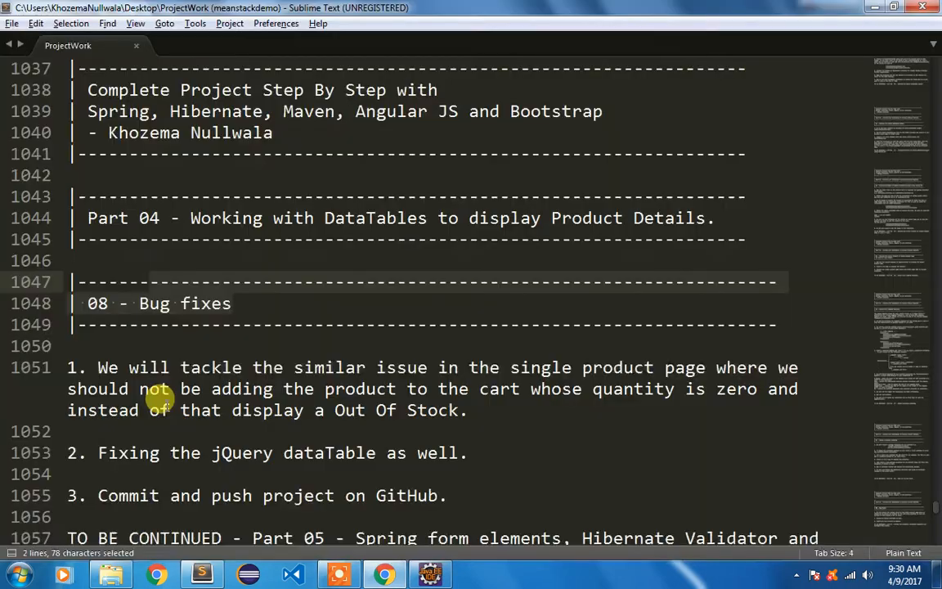
pyautogui.scroll(-3)
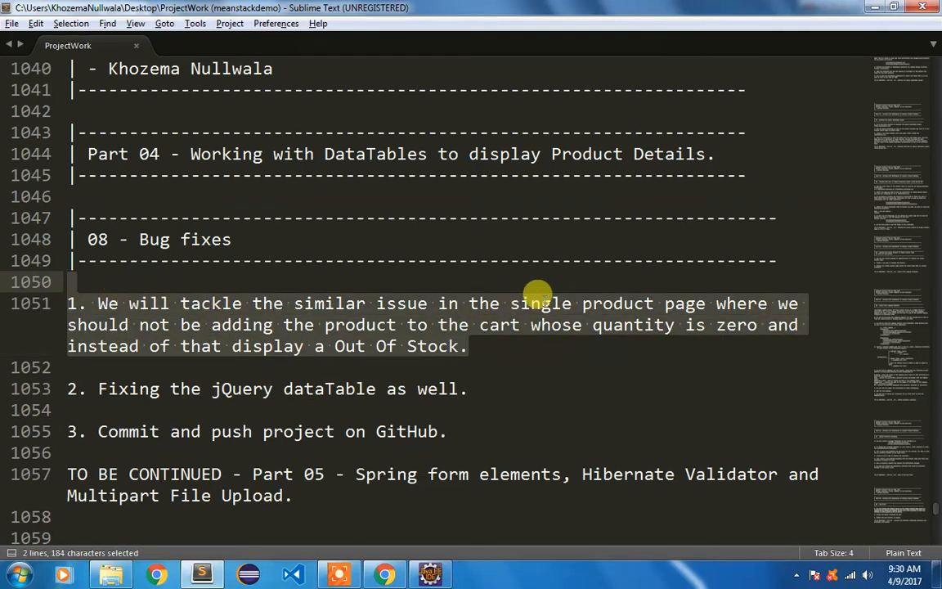
pyautogui.press('alt+tab')
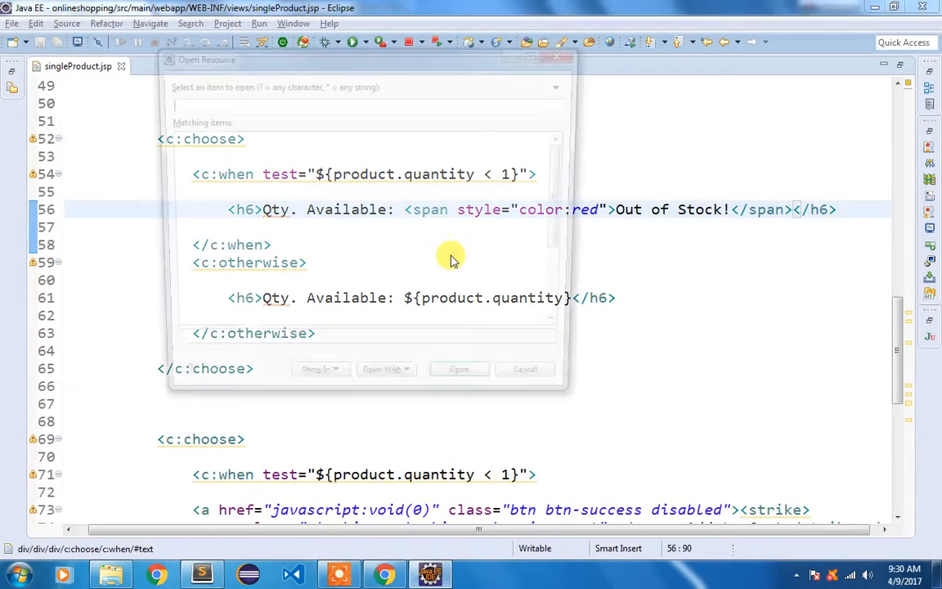
# Step: Open myapp.js via Open Resource ('mya') and scroll to the DataTable columns array
pyautogui.write('mya')
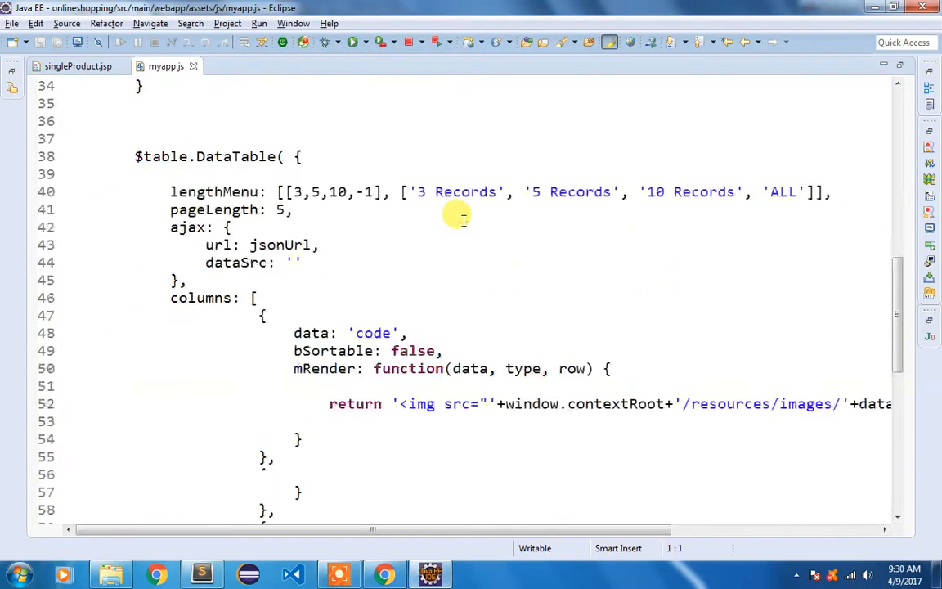
pyautogui.scroll(-3)
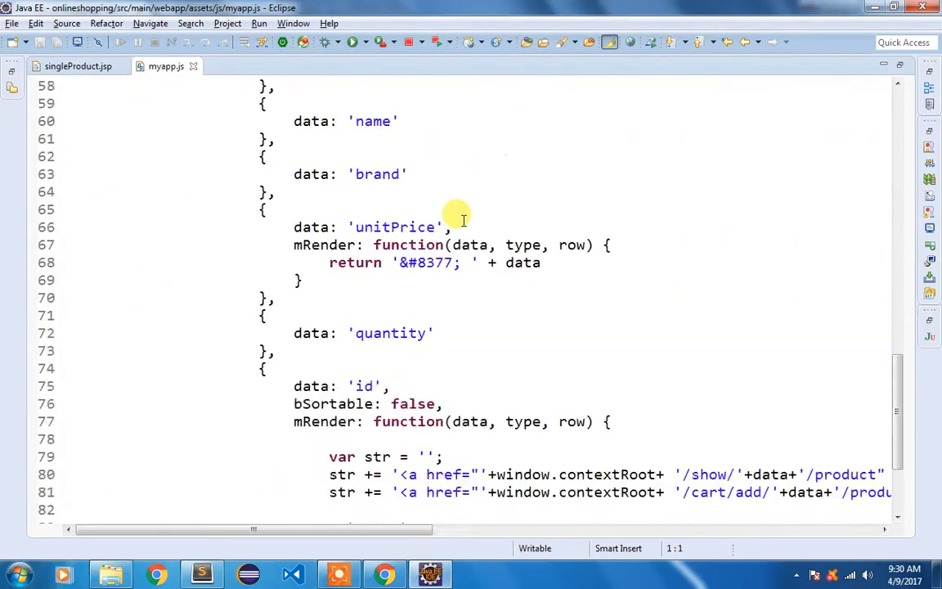
pyautogui.scroll(-3)
pyautogui.write('m')
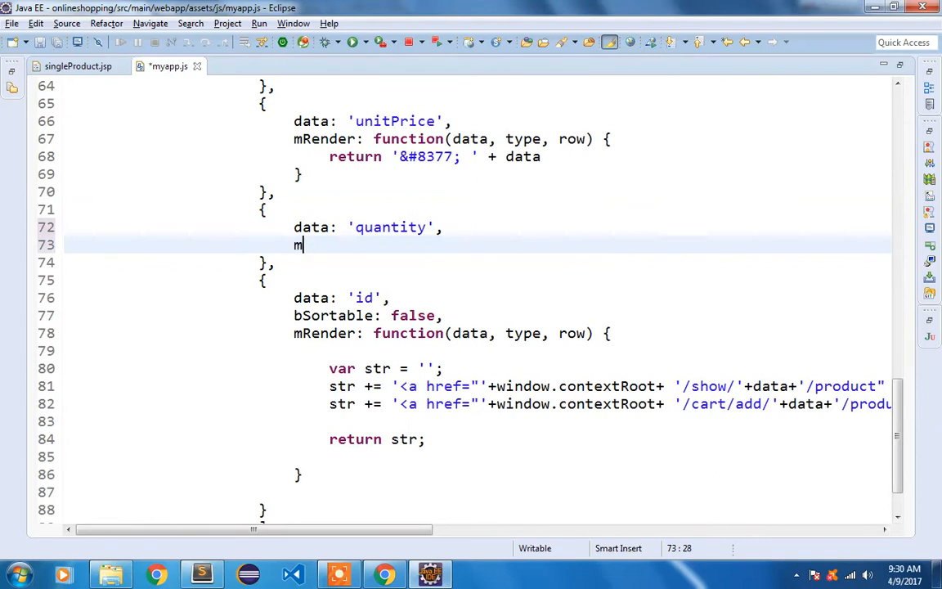
# Step: Add an mRender function(data, type, row) to the quantity column with an if(data < 1) check
pyautogui.write('Render:')
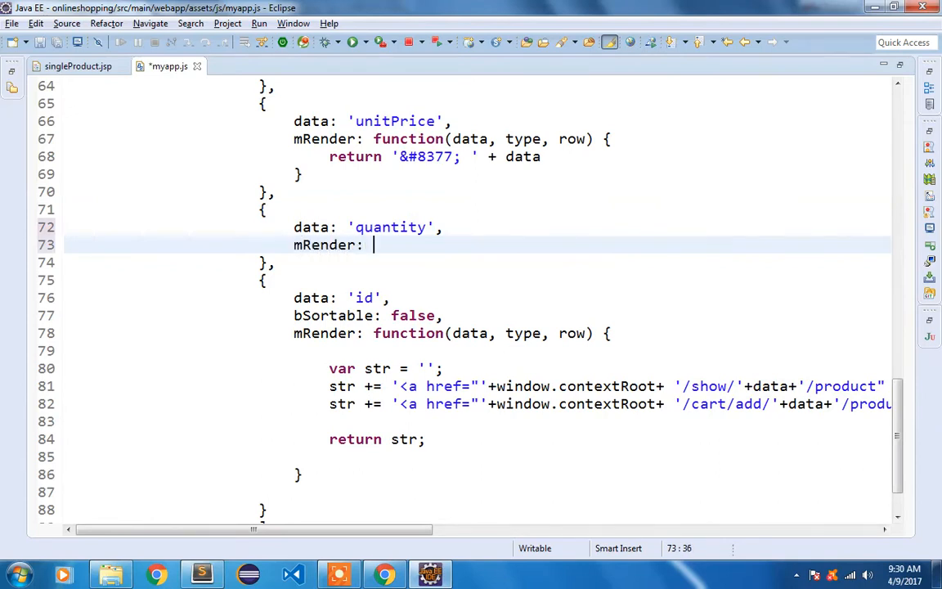
pyautogui.write('function(da')
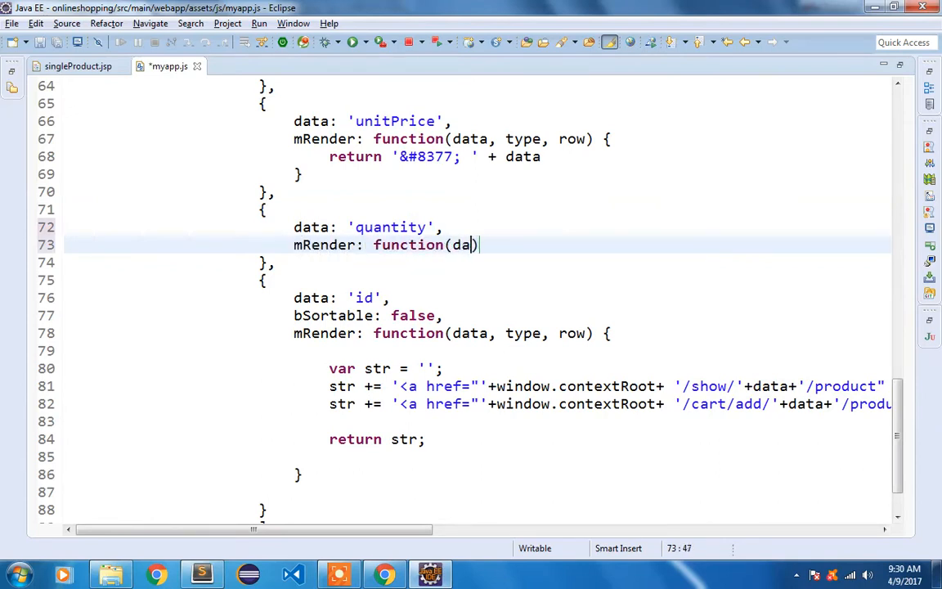
pyautogui.write('ta,')
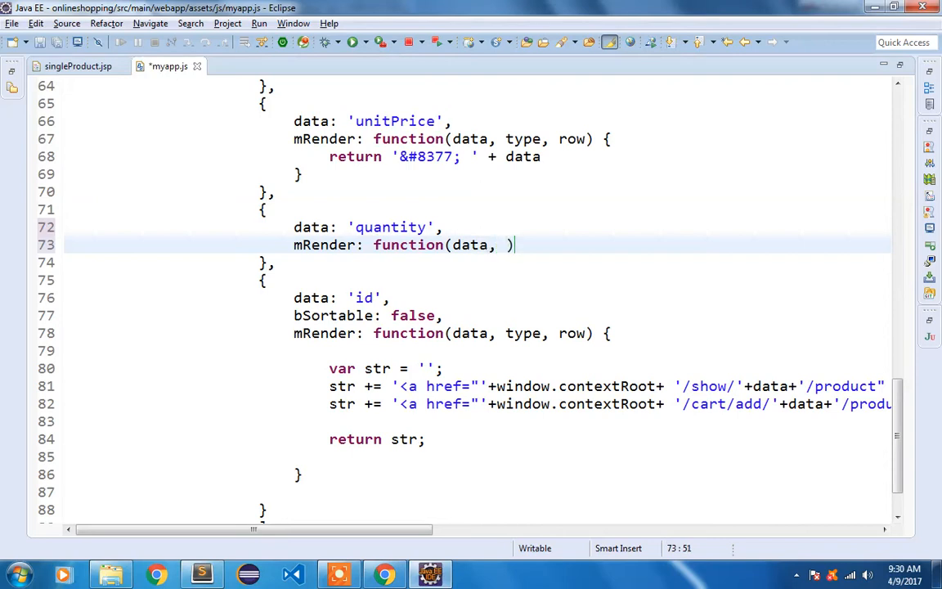
pyautogui.write('type, row')
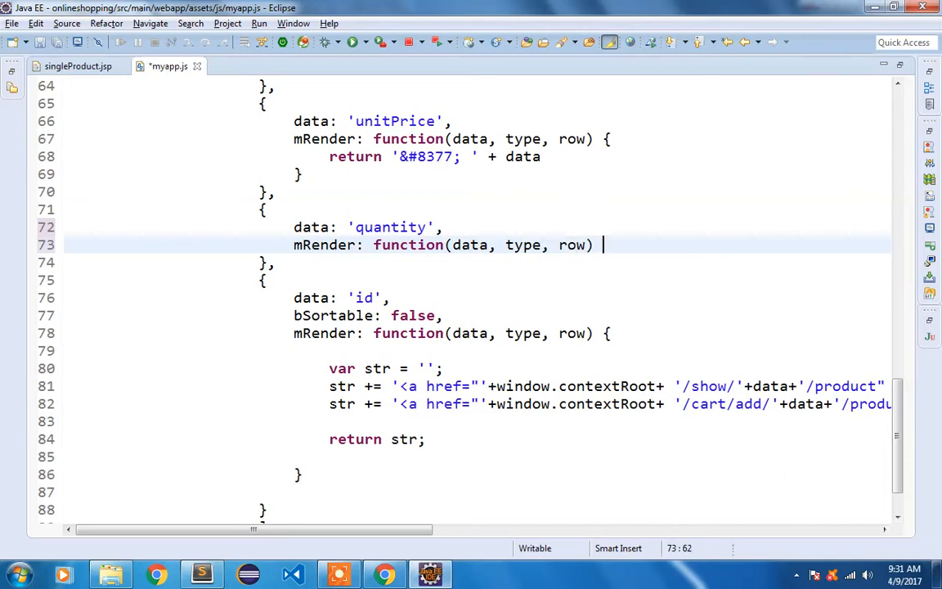
pyautogui.write('{')
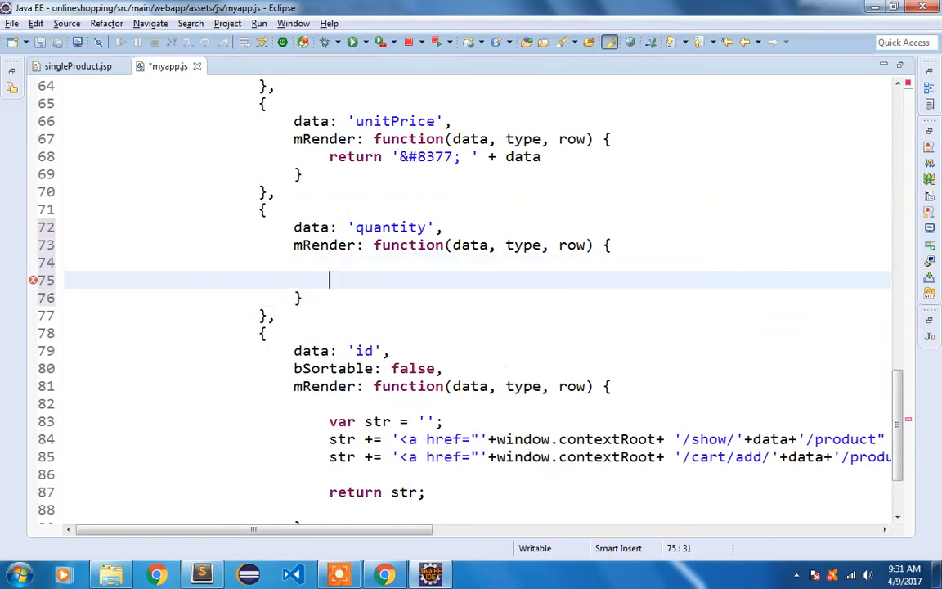
pyautogui.write('if(data < 1')
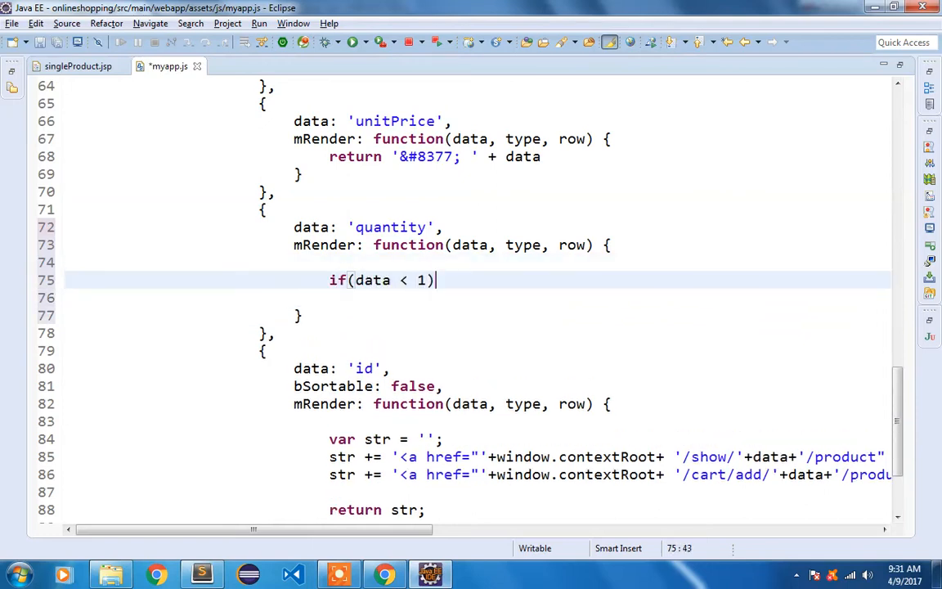
pyautogui.write('{')
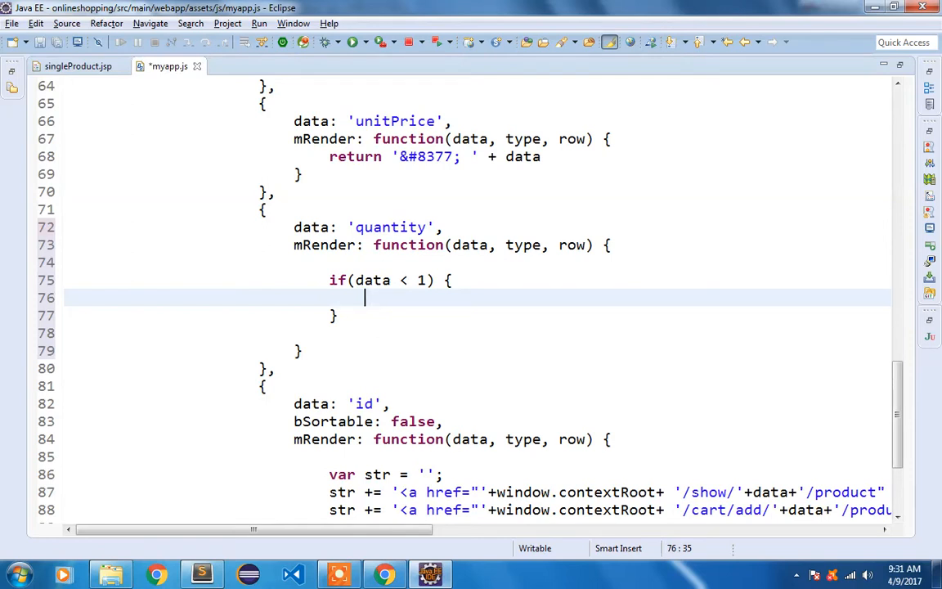
# Step: Return a '<span style="color:red">Out of Stock!</span>' string from that check
pyautogui.write('return <')
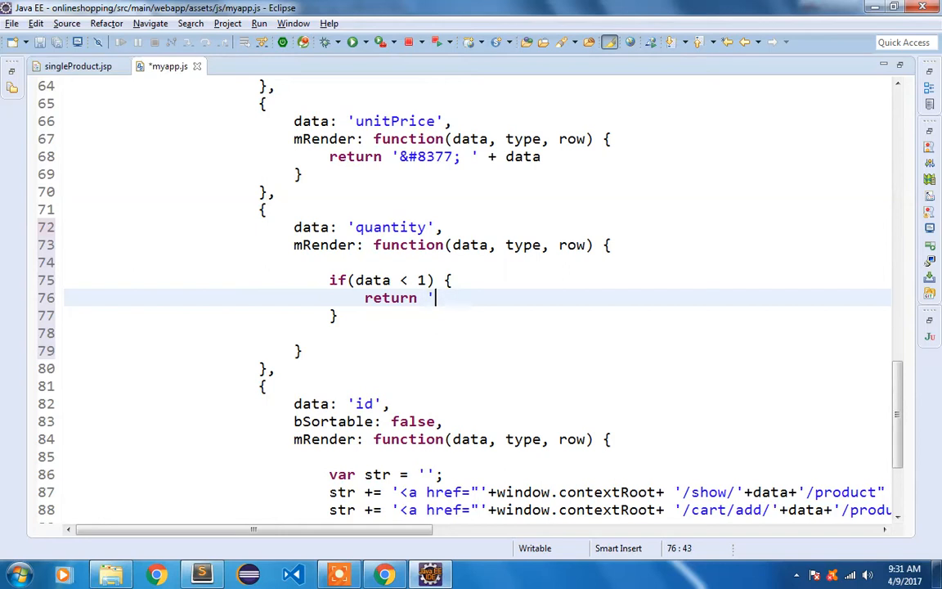
pyautogui.write('<span')
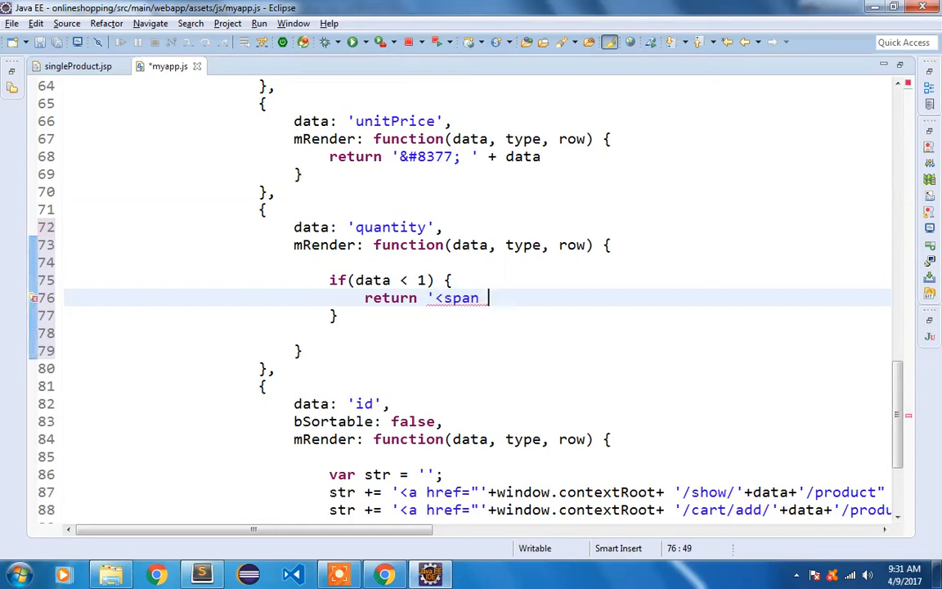
pyautogui.write('style=')
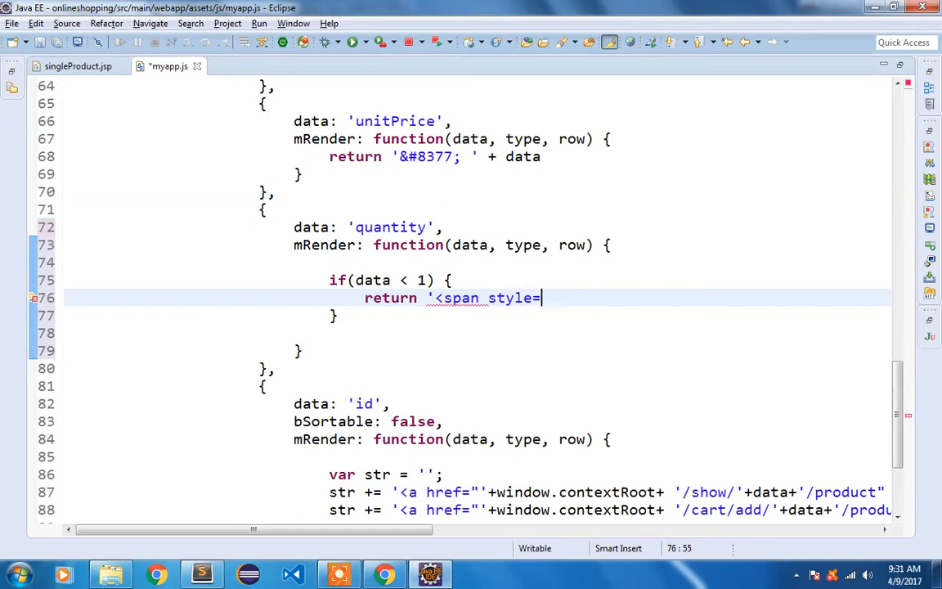
pyautogui.write('"color:red')
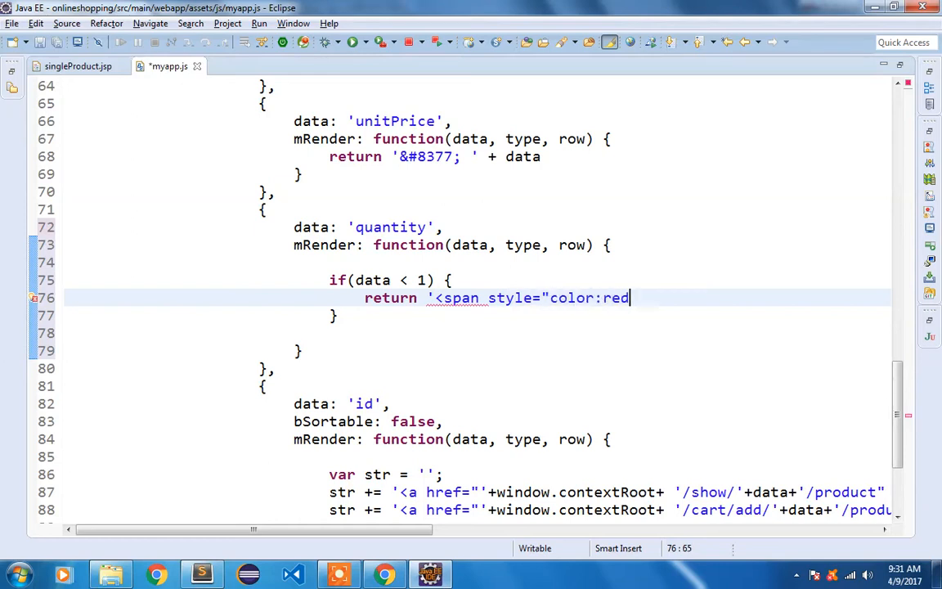
pyautogui.write('"')
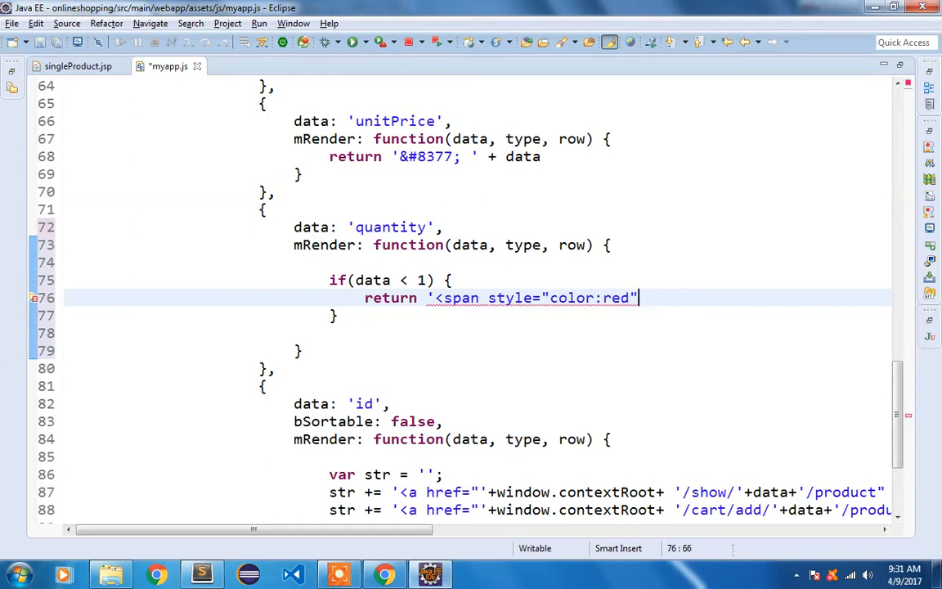
pyautogui.write('>Out')
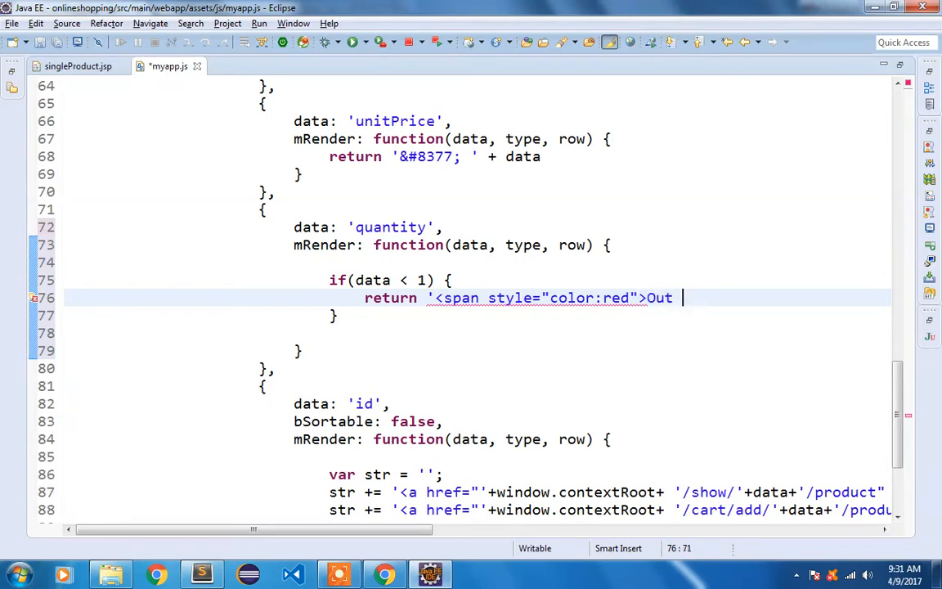
pyautogui.write('of Stock!')
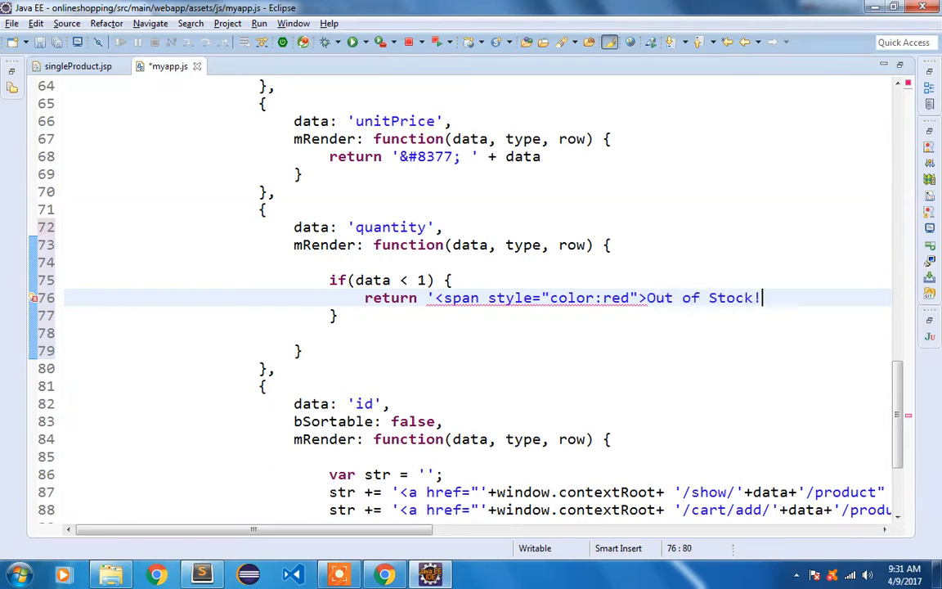
pyautogui.write('</span')
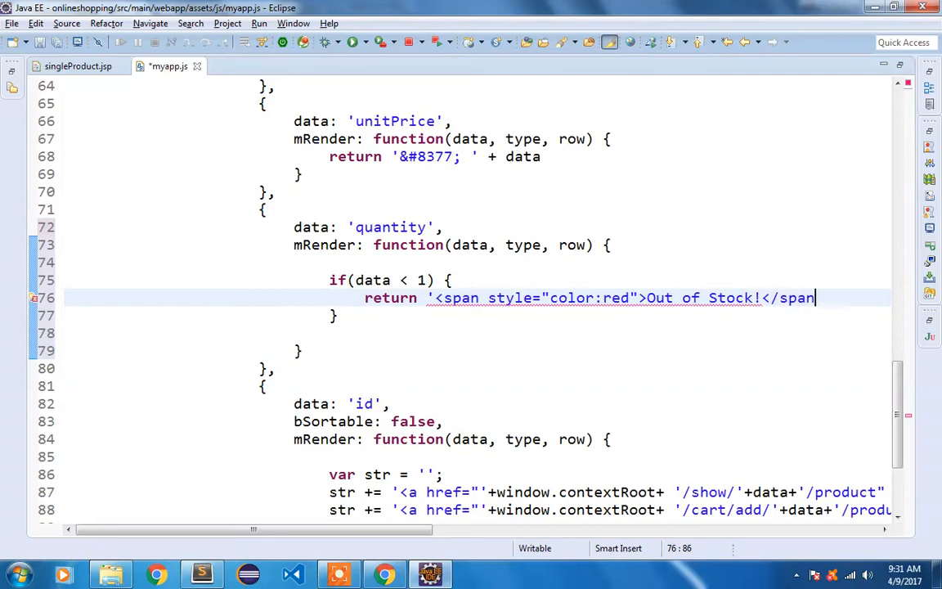
pyautogui.write('"')
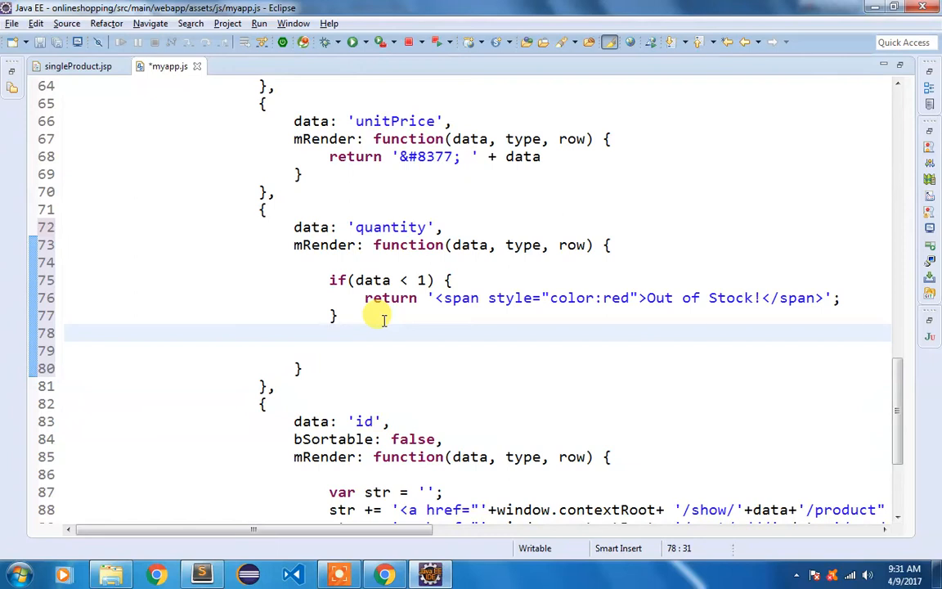
pyautogui.moveTo(451, 321)
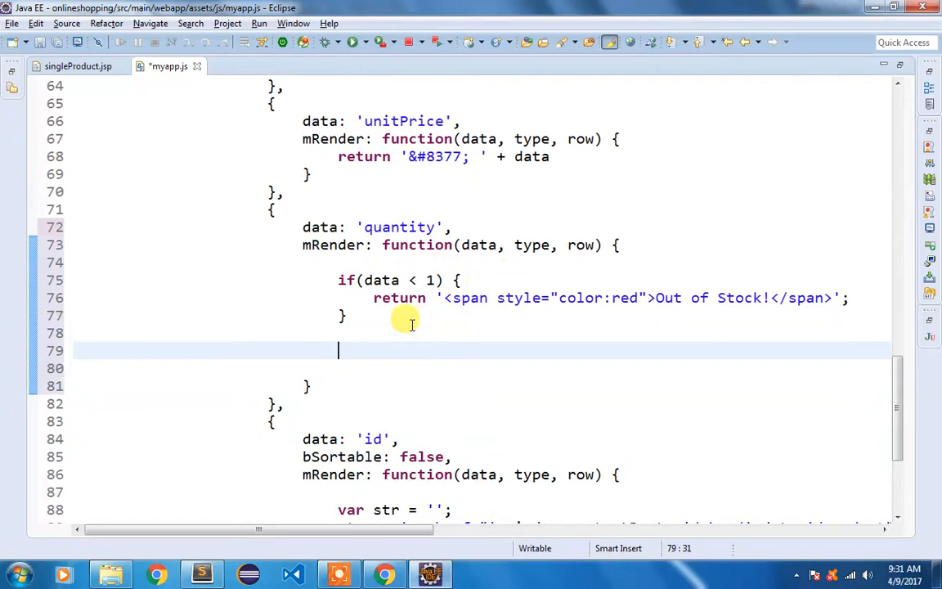
# Step: After the check, return data as the plain quantity and save myapp.js
pyautogui.write('re')
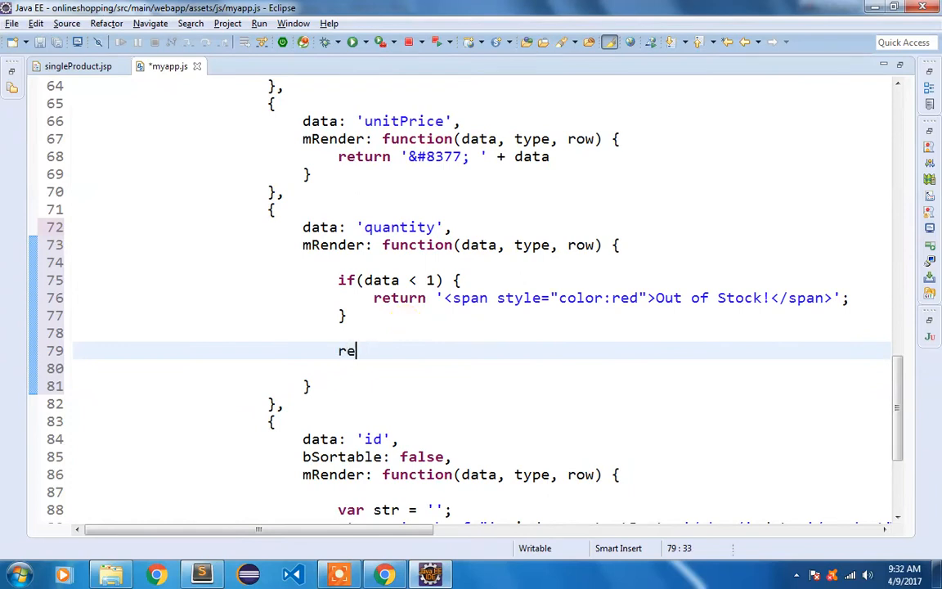
pyautogui.write('turn data;')
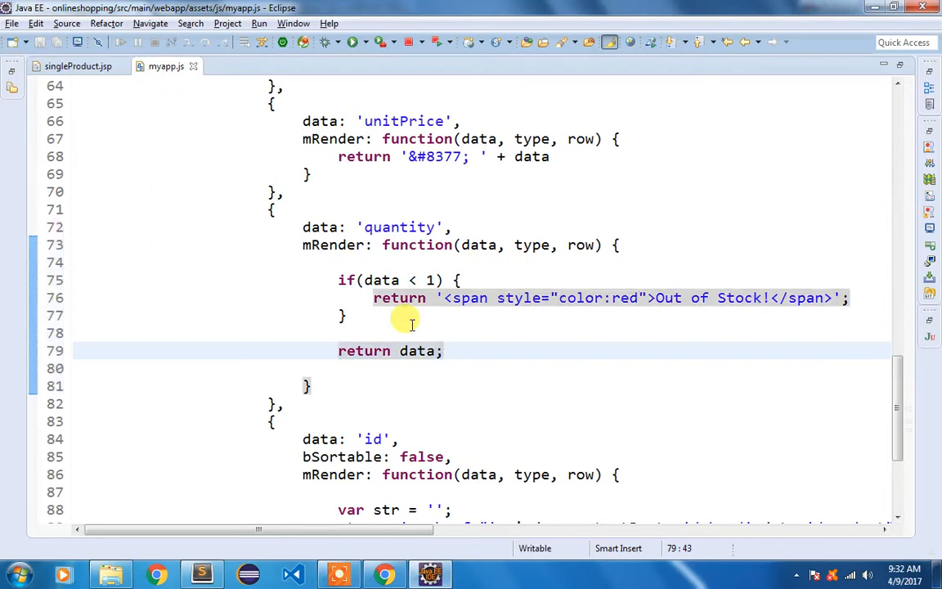
pyautogui.moveTo(379, 274)
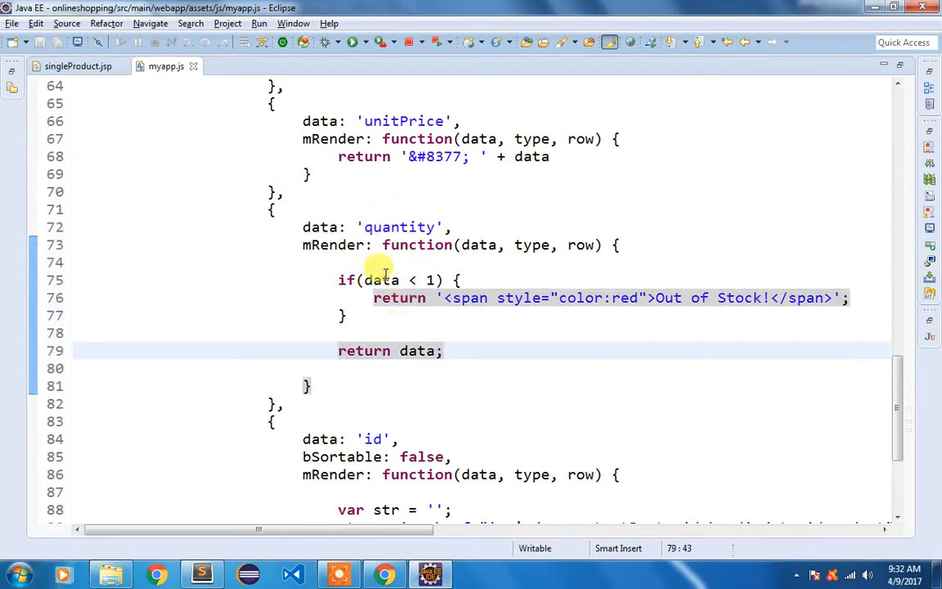
pyautogui.scroll(-3)
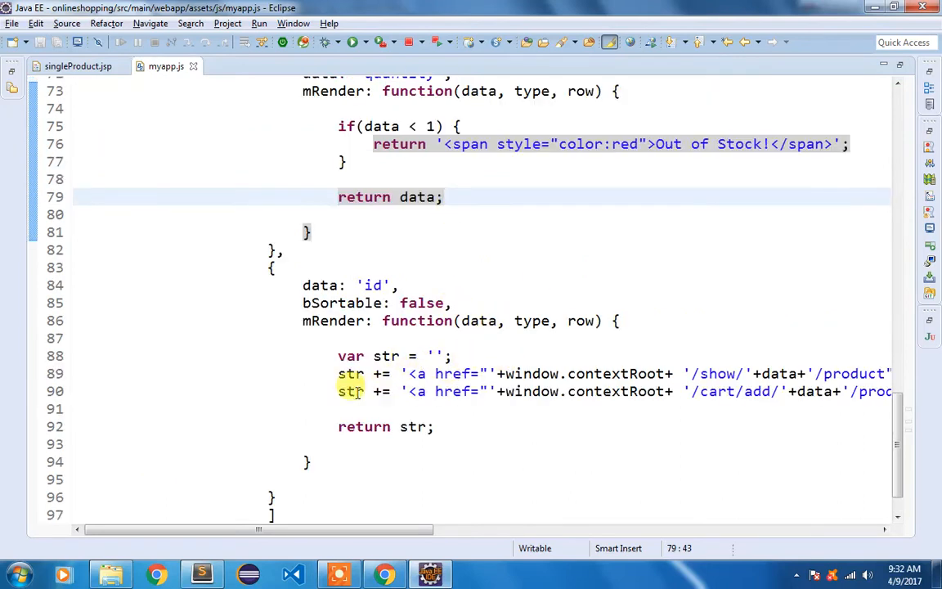
# Step: Wrap the Add to Cart str += line in an else branch of if(row.quantity < 1)
pyautogui.moveTo(258, 530); pyautogui.dragTo(503, 530)
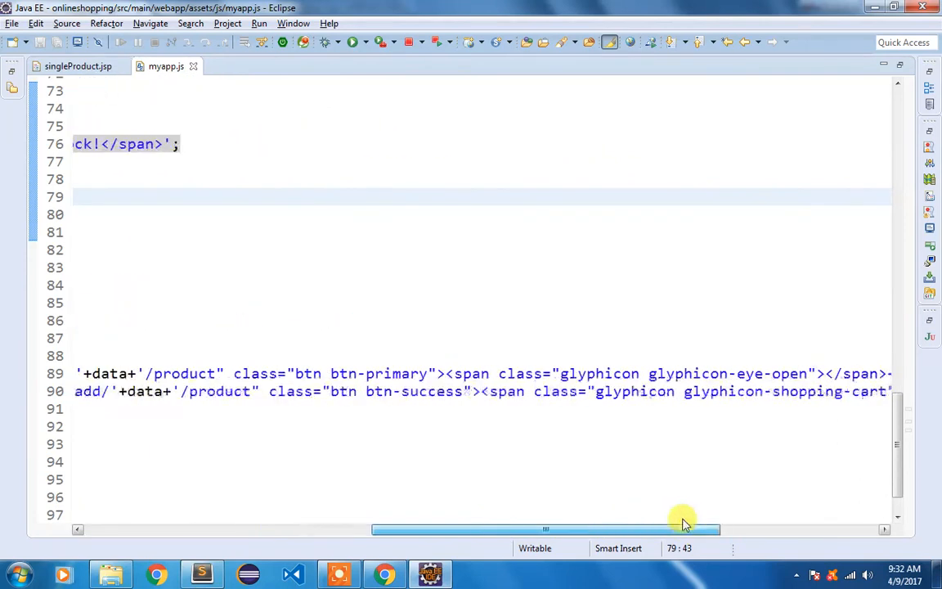
pyautogui.moveTo(683, 529); pyautogui.dragTo(608, 530)
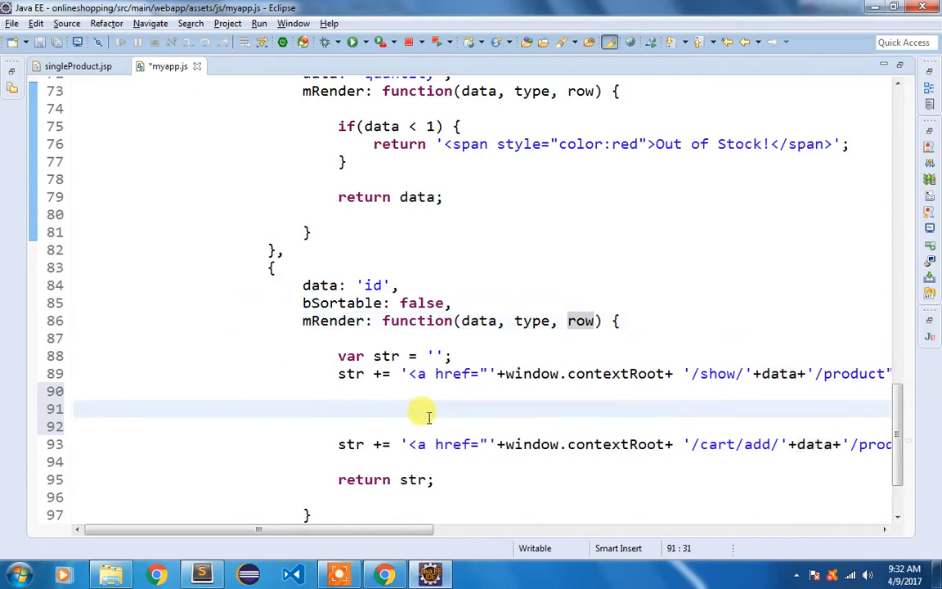
pyautogui.write('if(row.qu)')
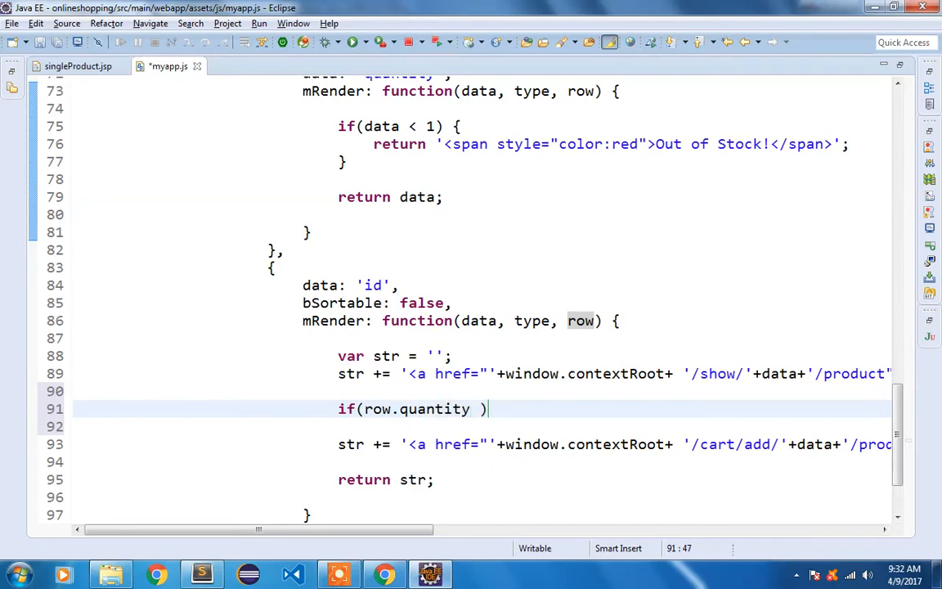
pyautogui.write('< 1) {}')
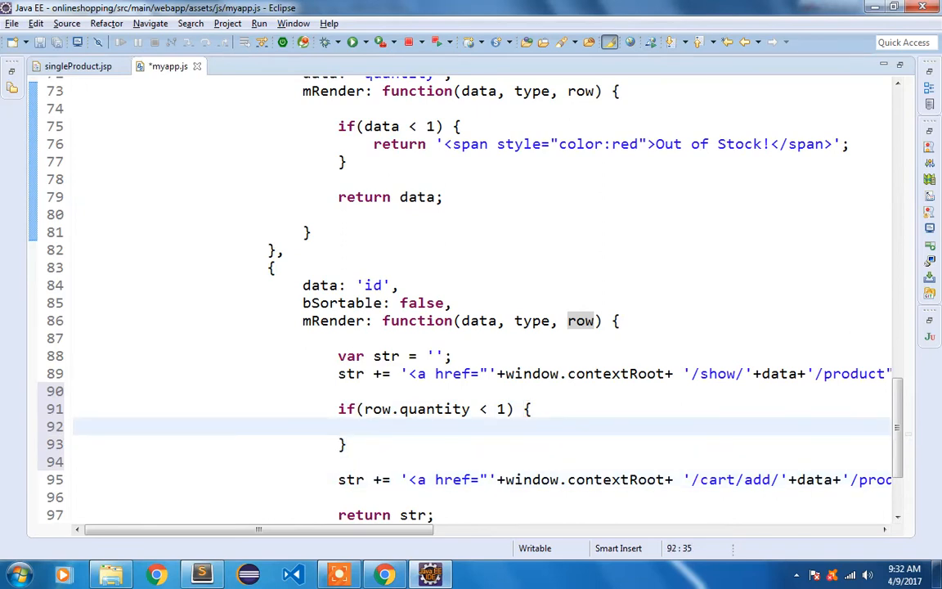
pyautogui.write('else')
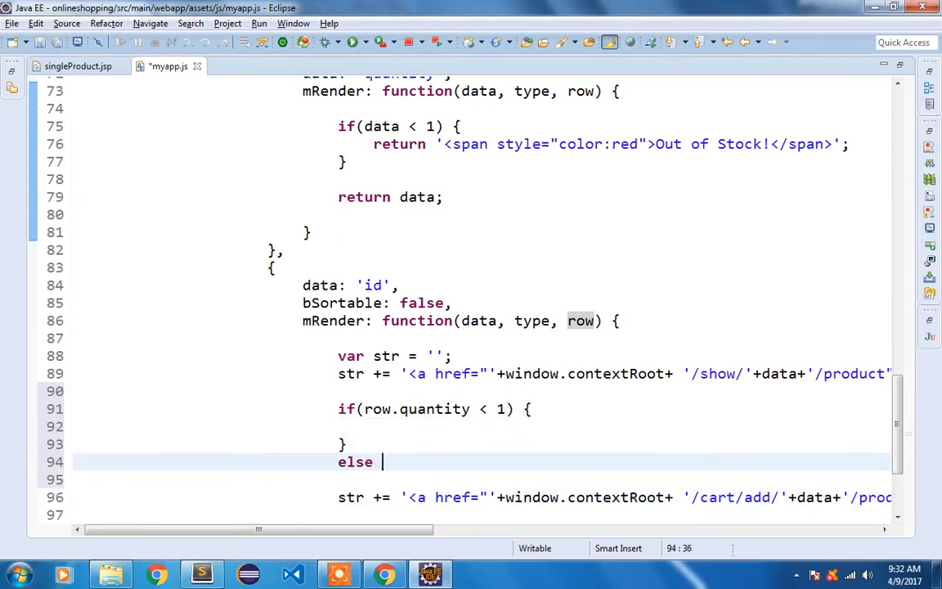
pyautogui.write('{')
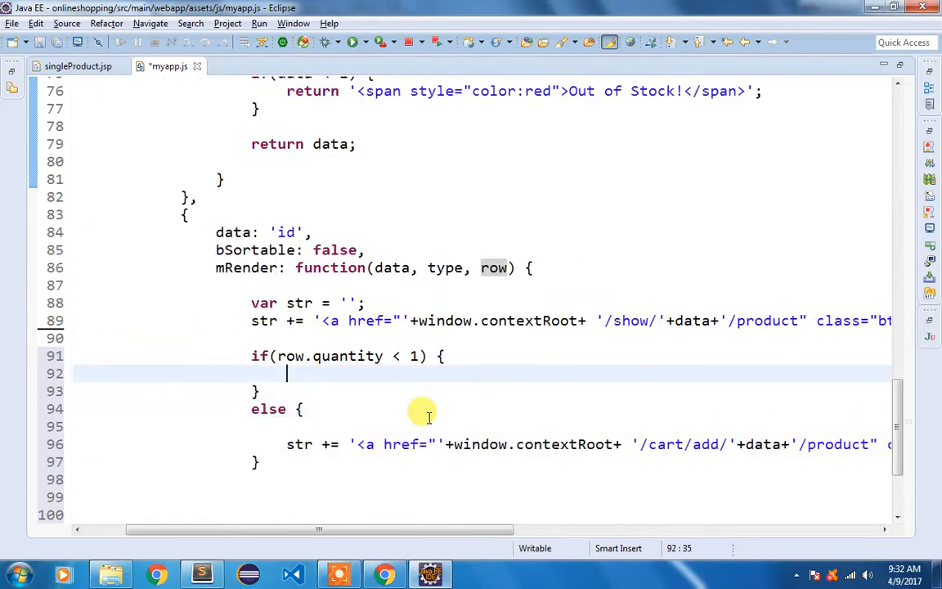
pyautogui.write('str')
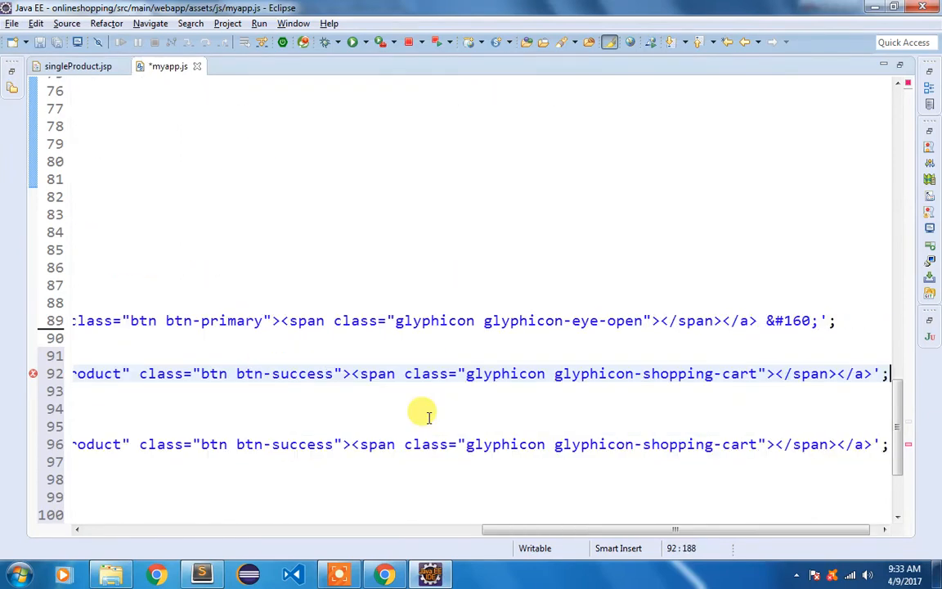
# Step: Set the out-of-stock link href to javascript:void(0) and add the disabled class to btn btn-success
pyautogui.hscroll(-3)
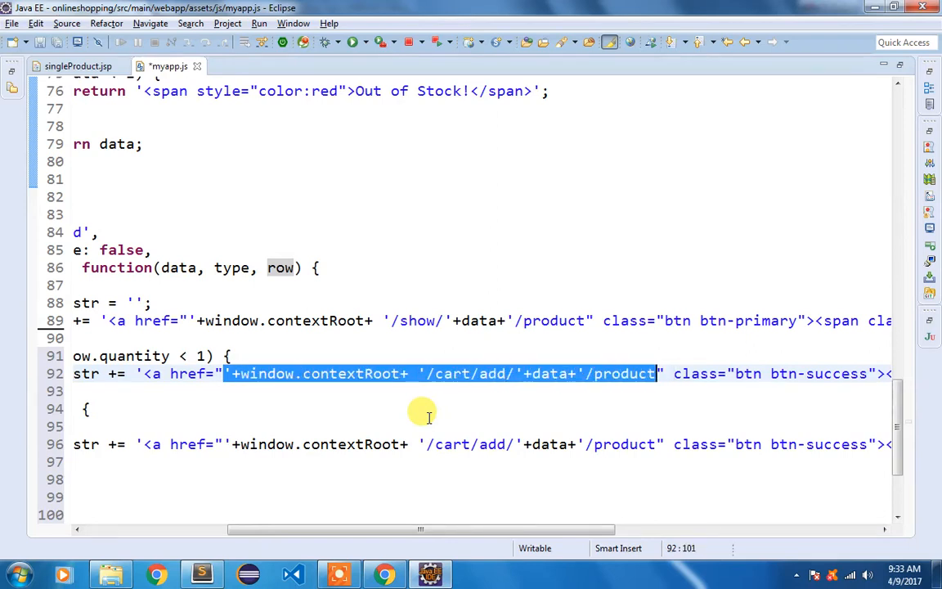
pyautogui.write('javascr" class="btn btn-success"><span class="glyphicon glyphicon-shopping-c')
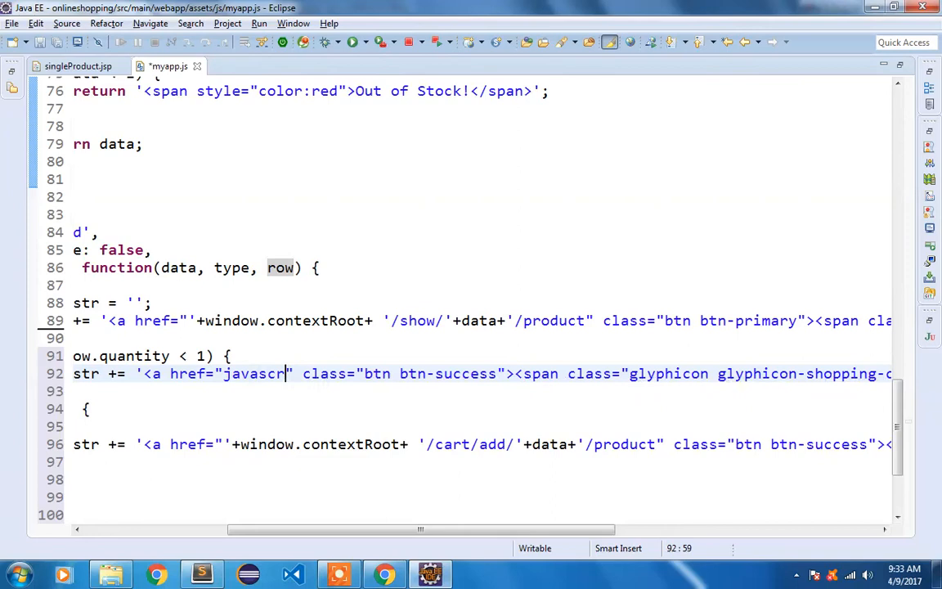
pyautogui.write('ipt:void')
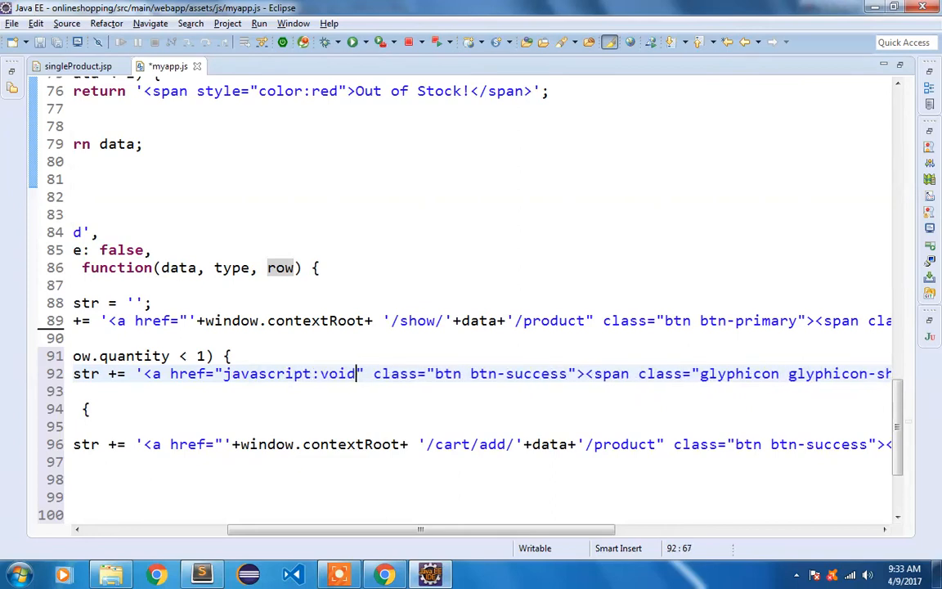
pyautogui.write('(0)')
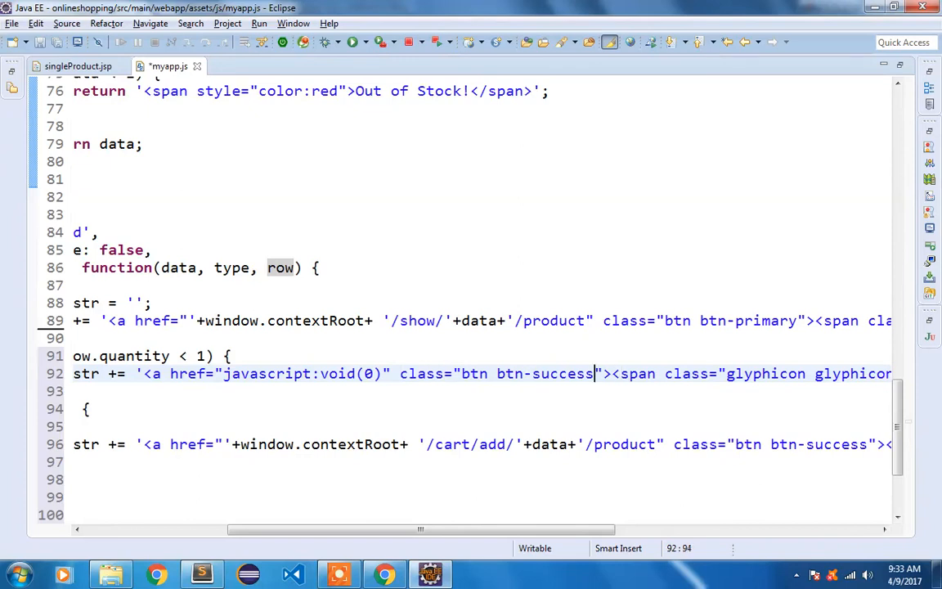
pyautogui.write('disabled')
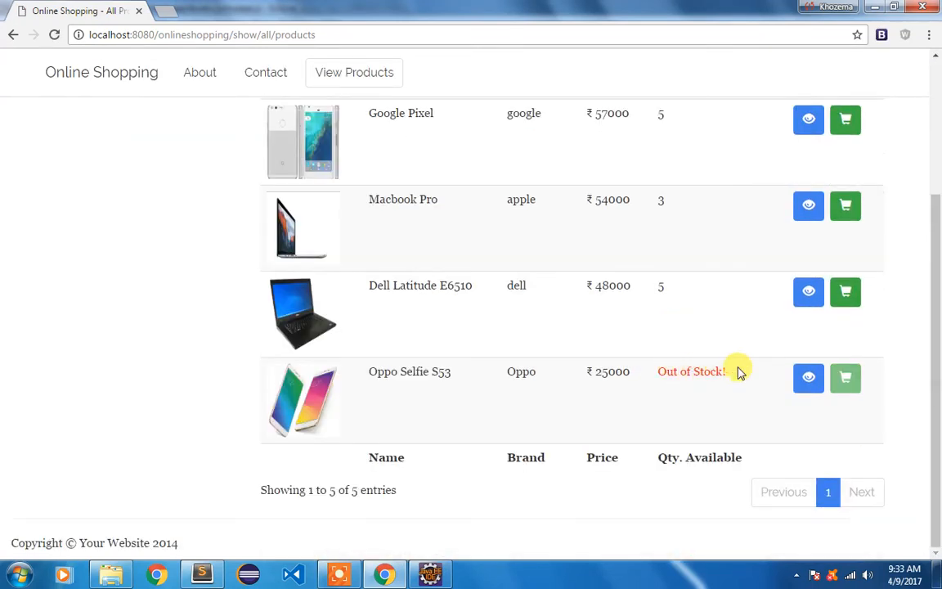
# Step: Verify the Oppo Selfie S53 row has a greyed cart button, then mark the commit-and-push note
pyautogui.doubleClick(690, 372)
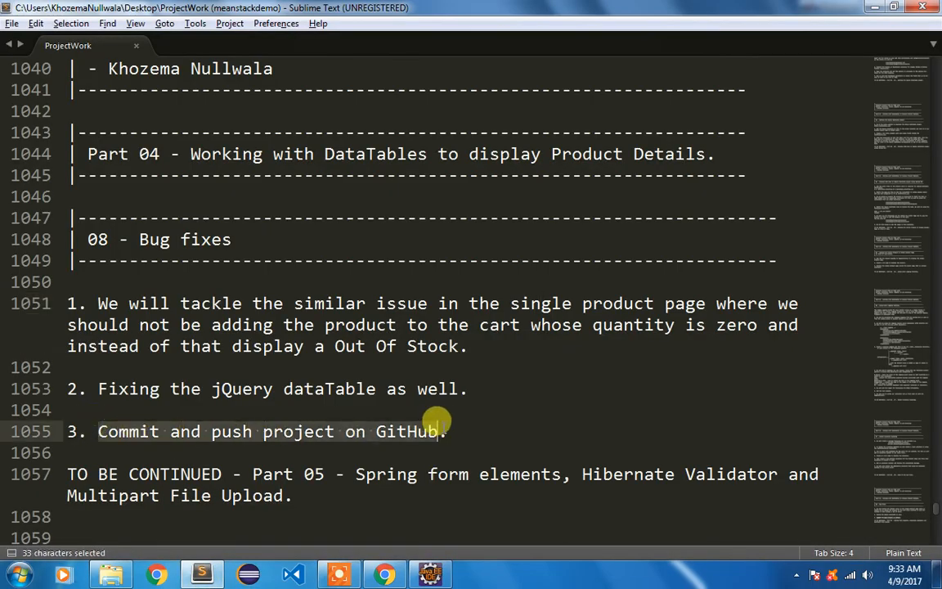
pyautogui.click(432, 576)
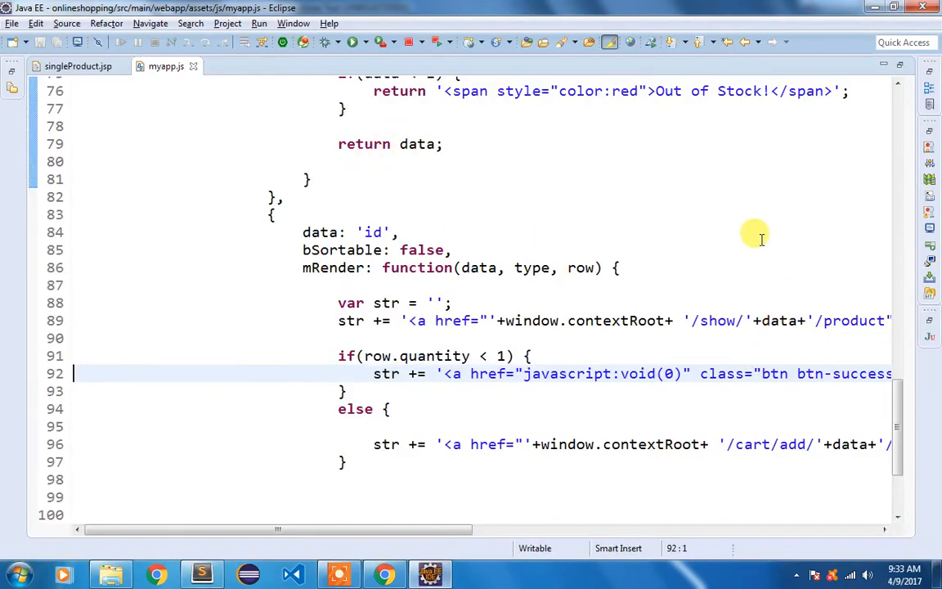
pyautogui.moveTo(854, 169)
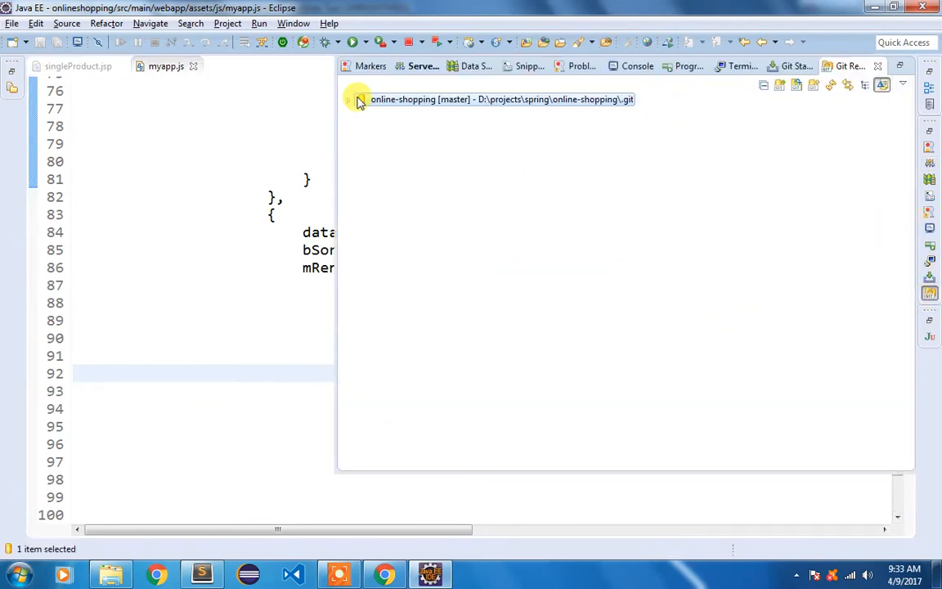
# Step: Start a commit on the online-shopping repository and switch to the Git Staging view
pyautogui.click(349, 99)
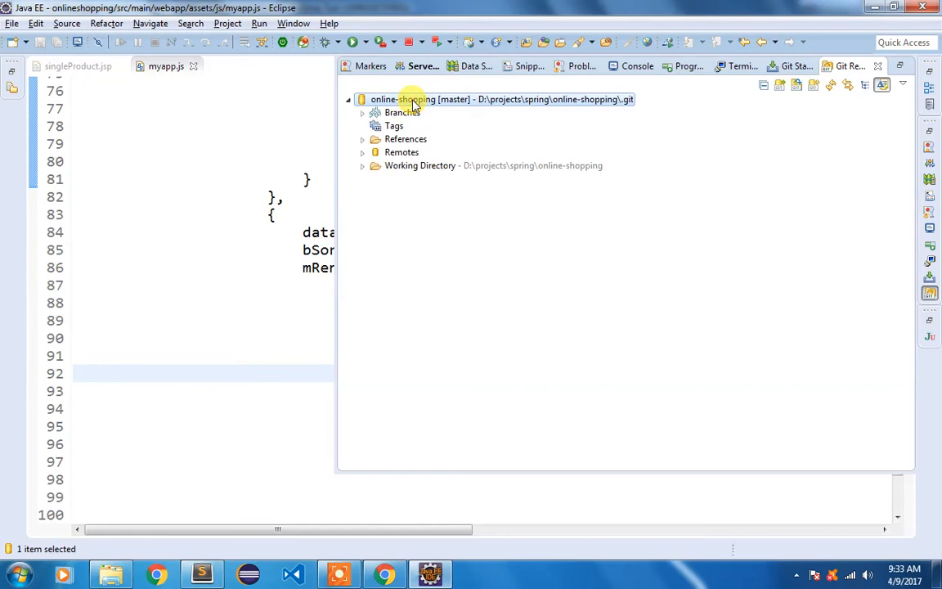
pyautogui.rightClick(412, 100)
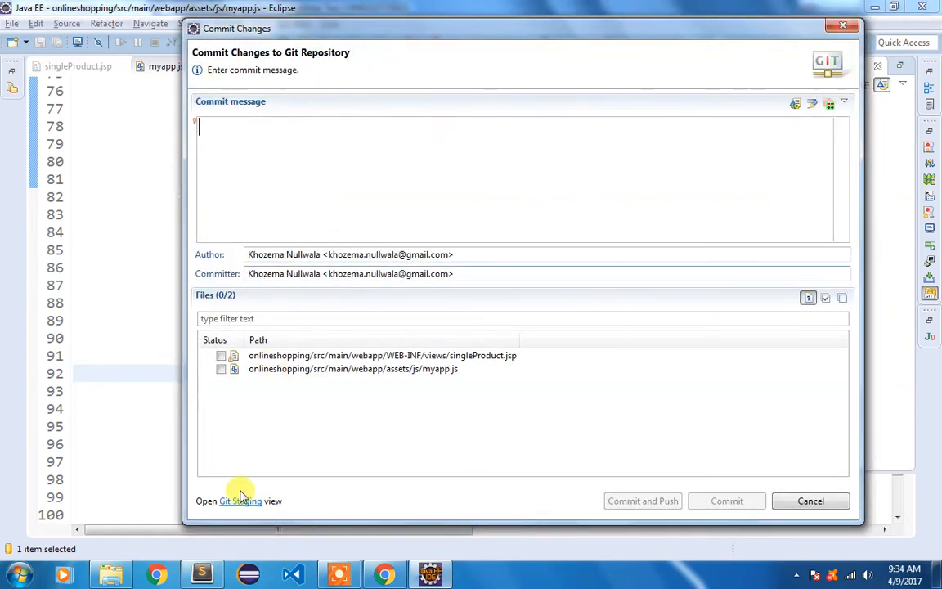
pyautogui.click(239, 501)
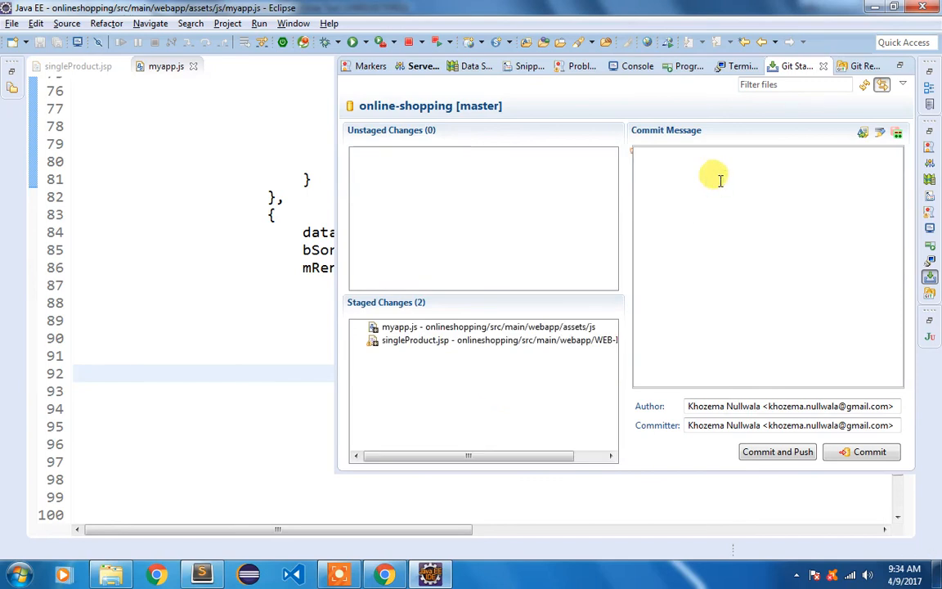
# Step: Enter the commit message 'Completed till Part 04!' correcting the mistyped 'Pat'
pyautogui.write('Completed')
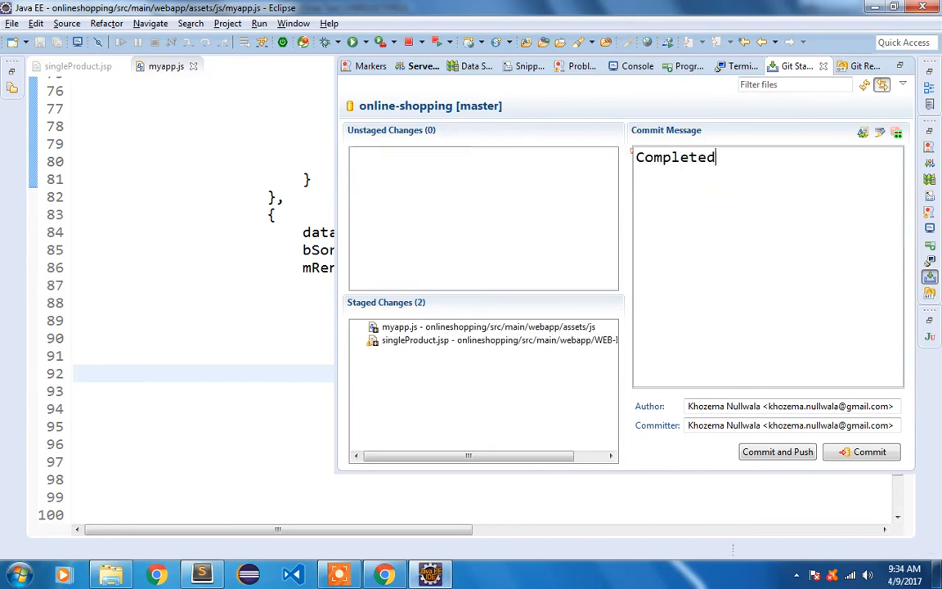
pyautogui.write('till Pat')
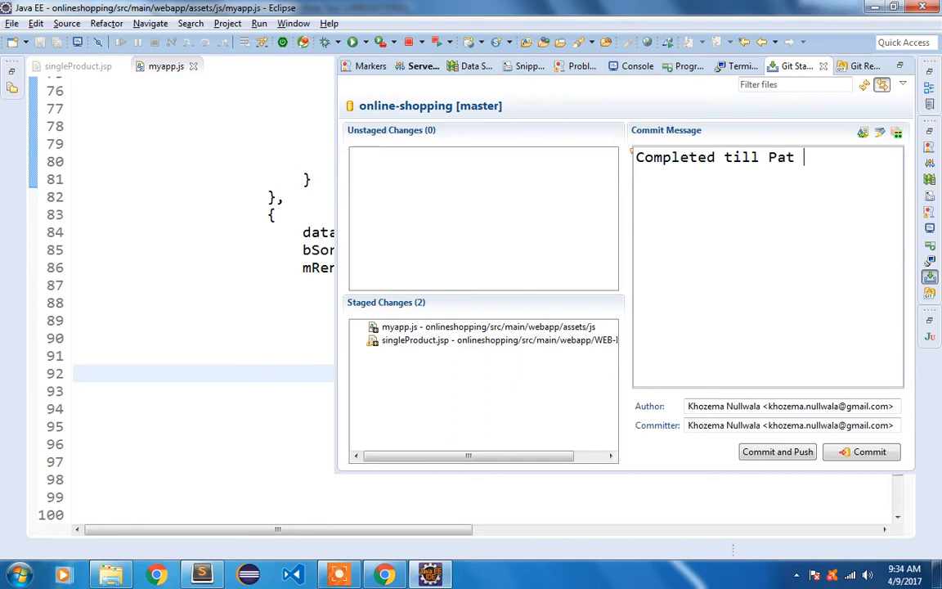
pyautogui.press('BackSpace')
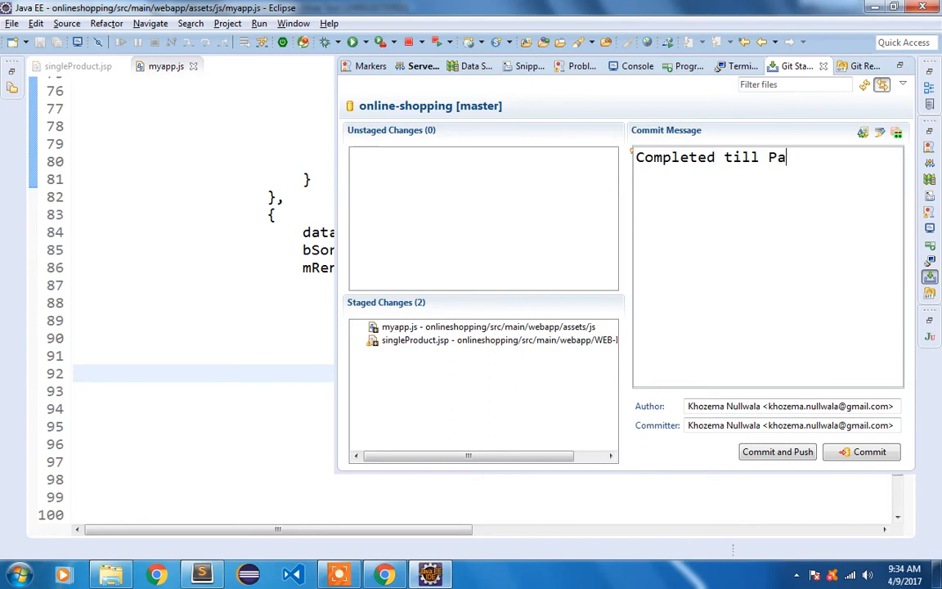
pyautogui.write('rt 04!')
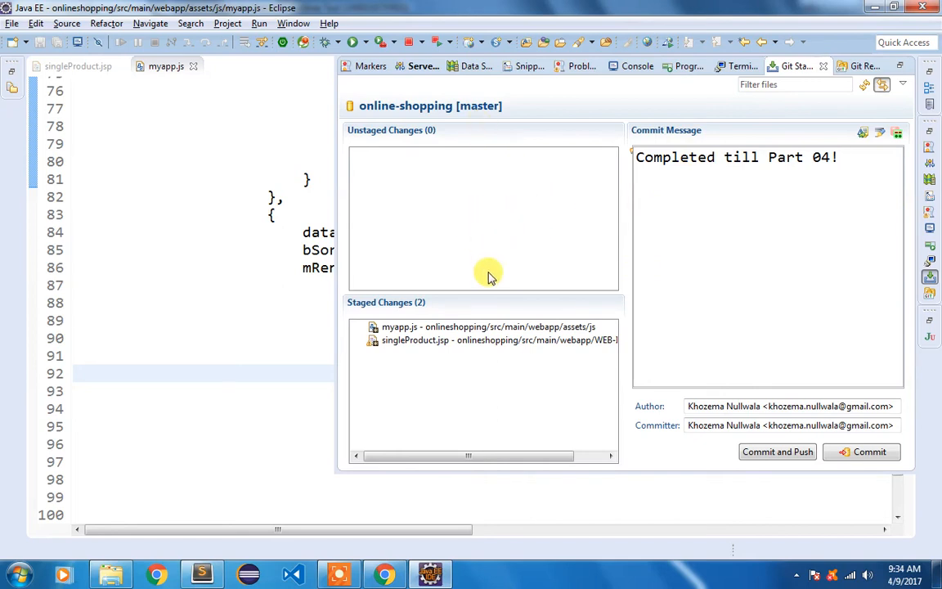
pyautogui.moveTo(482, 324)
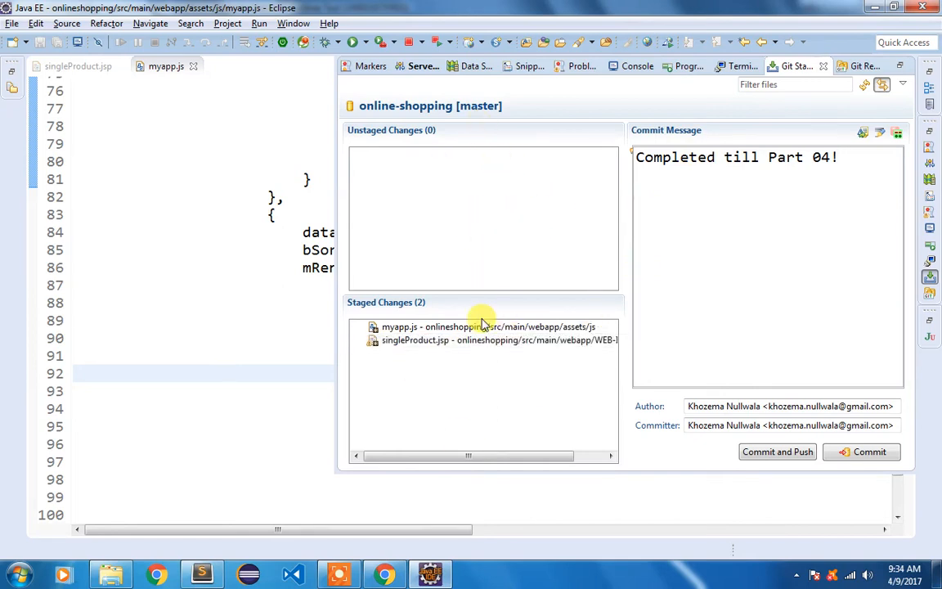
pyautogui.moveTo(551, 161)
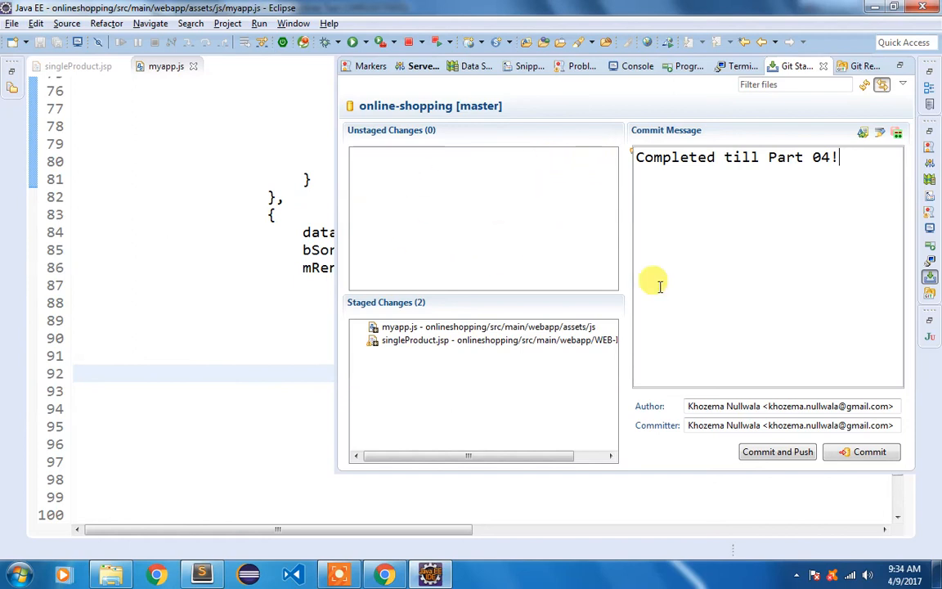
pyautogui.moveTo(196, 281)
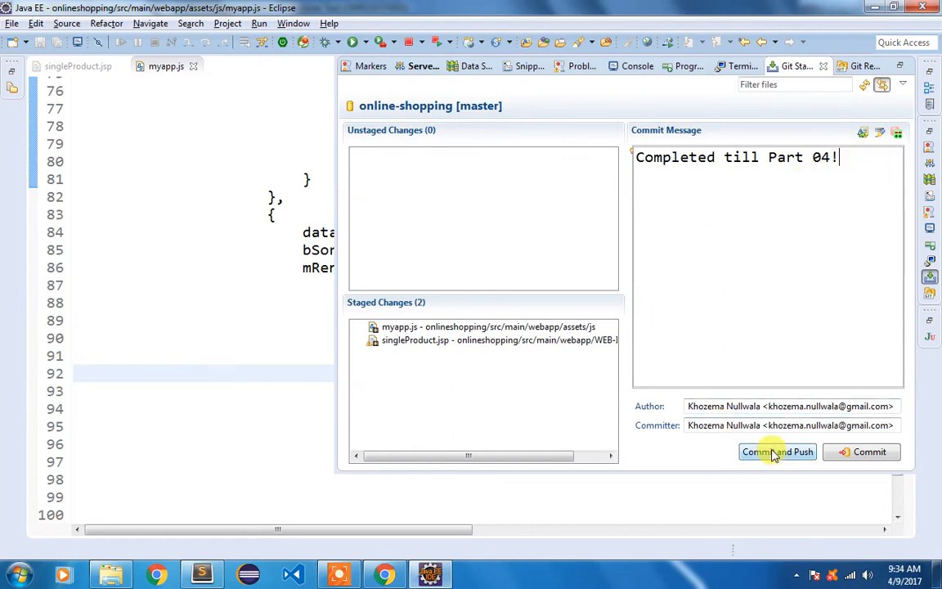
# Step: Commit and push with the GitHub login 'rusty', dismiss the push results, and return to the notes
pyautogui.click(777, 451)
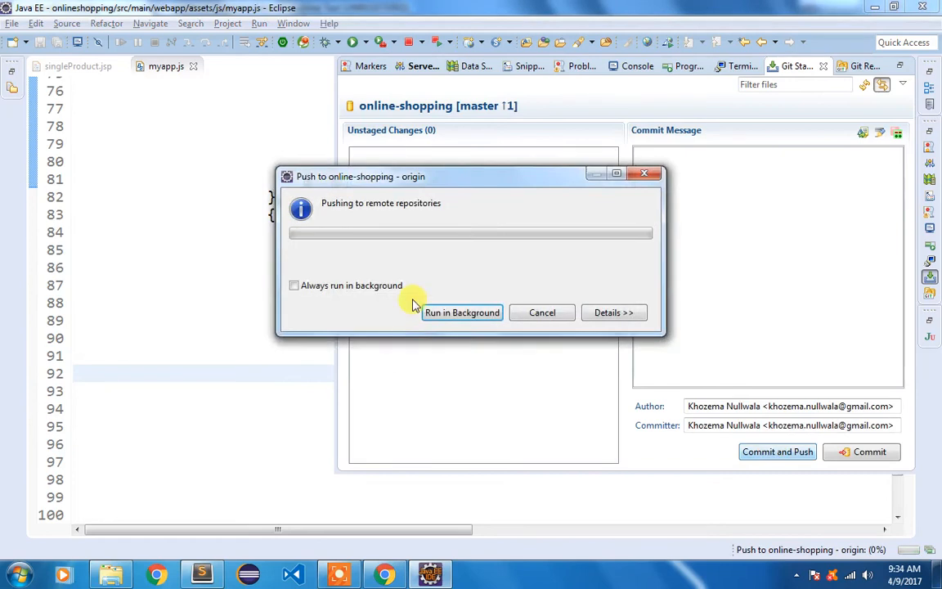
pyautogui.write('rustyamigo')
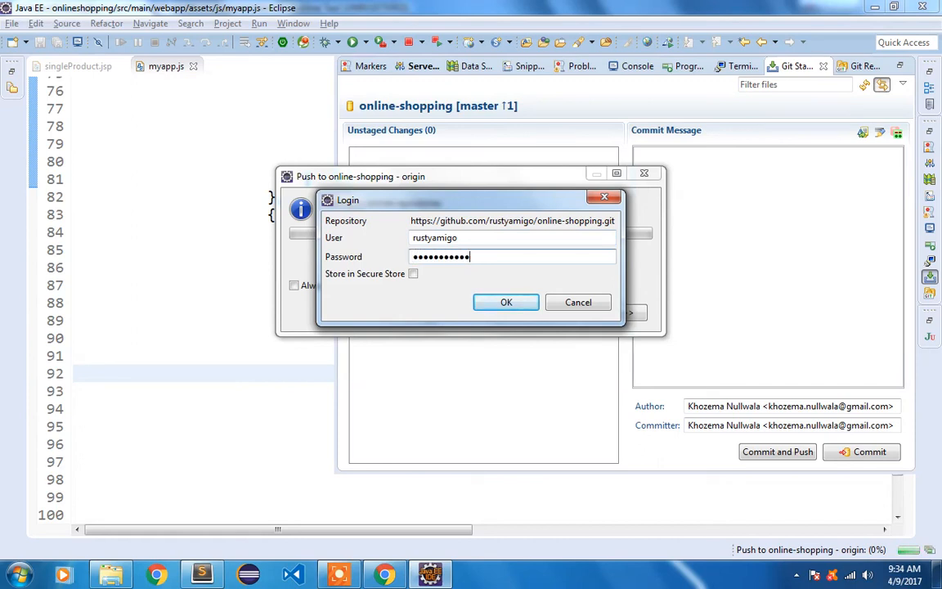
pyautogui.click(505, 301)
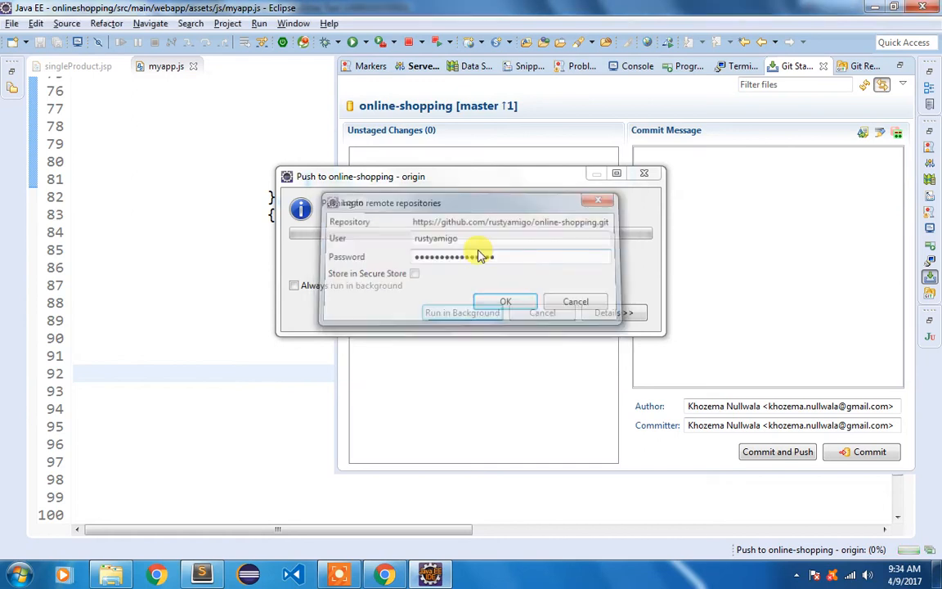
pyautogui.click(506, 301)
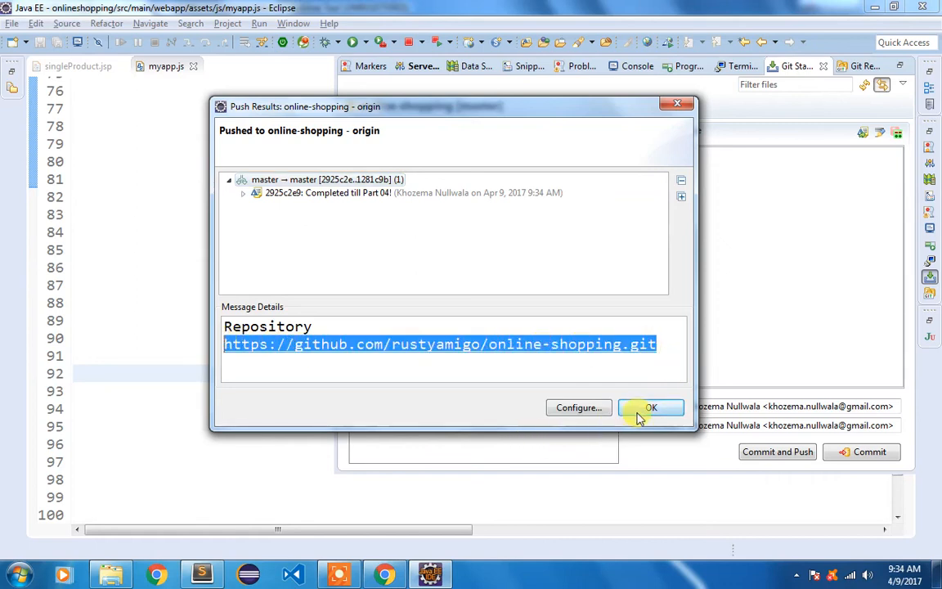
pyautogui.click(651, 407)
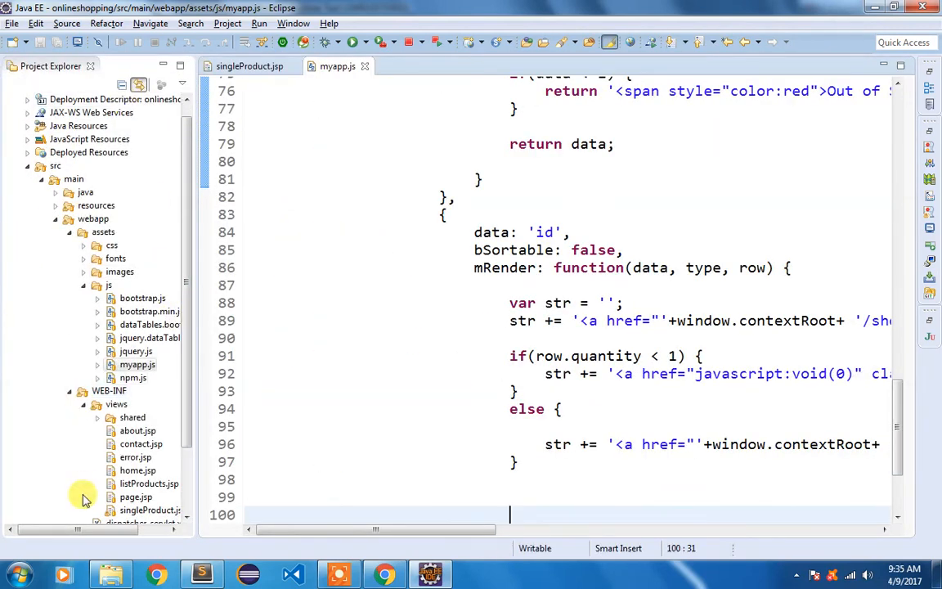
pyautogui.moveTo(450, 467)
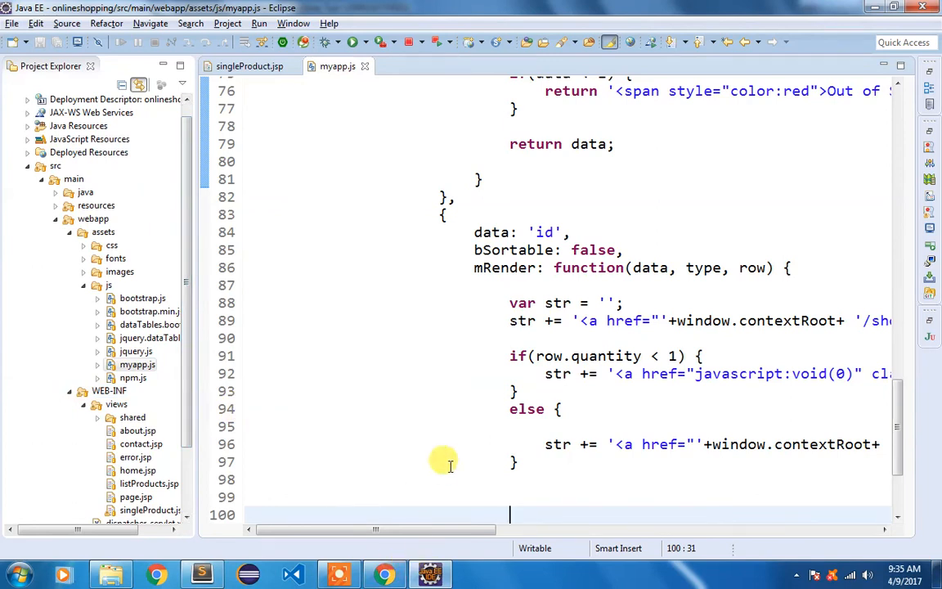
pyautogui.click(200, 574)
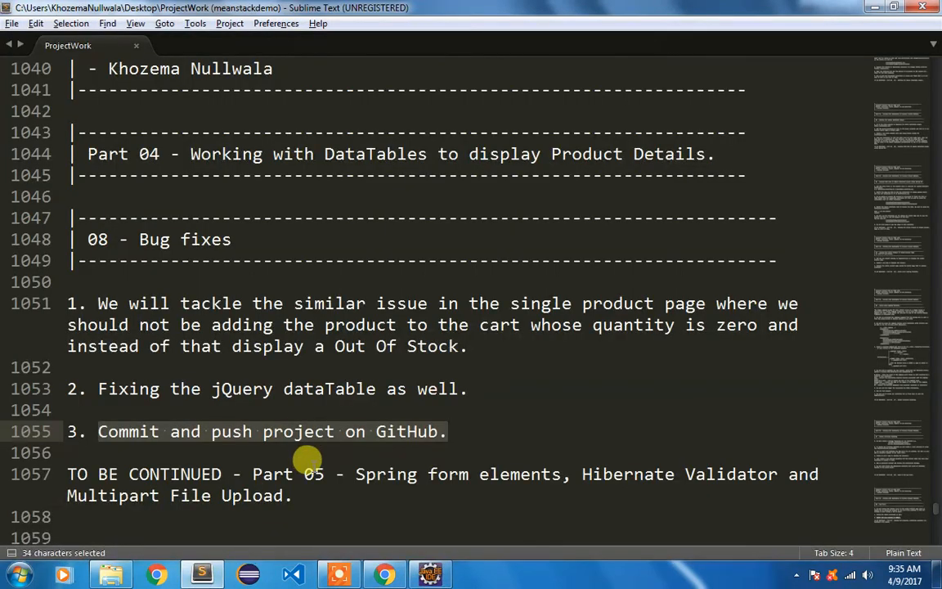
pyautogui.click(307, 458)
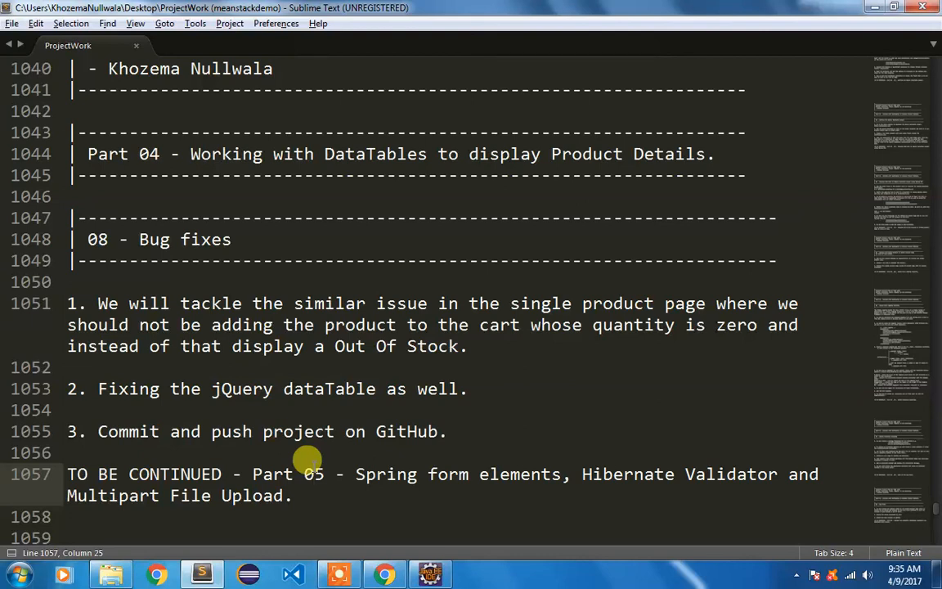
pyautogui.moveTo(572, 472)
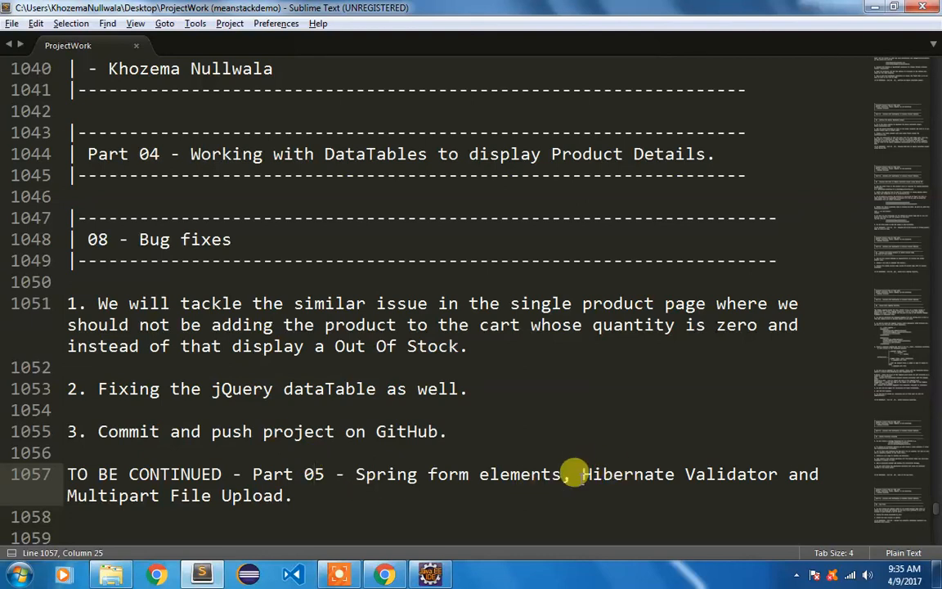